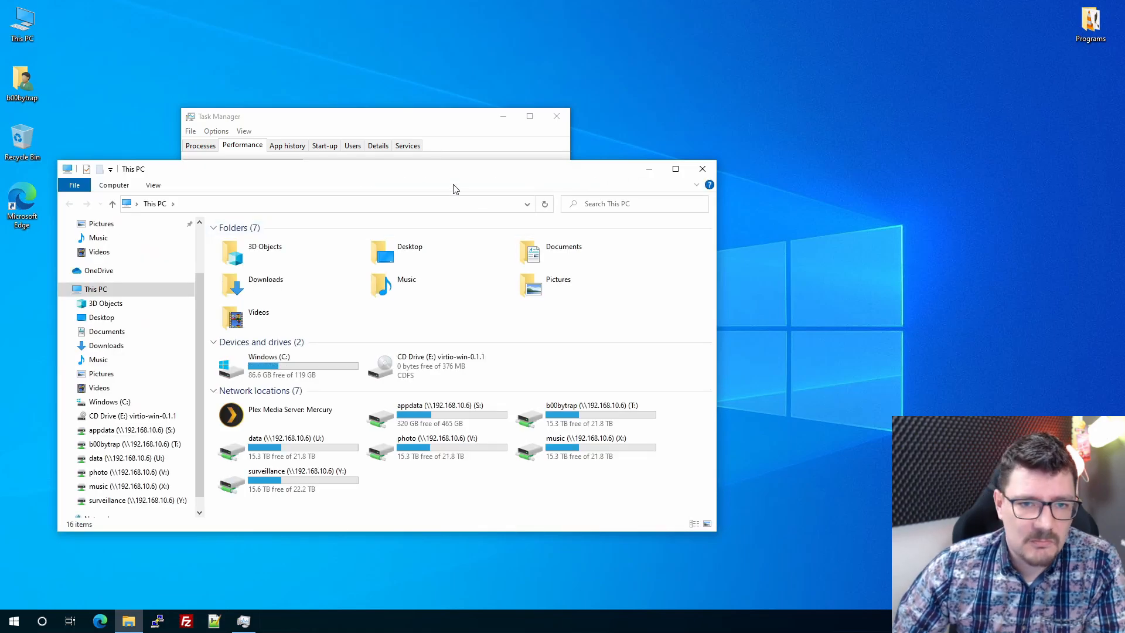
# Maximize and restore the This PC window, then move it aside so Task Manager shows.
pyautogui.click(675, 169)
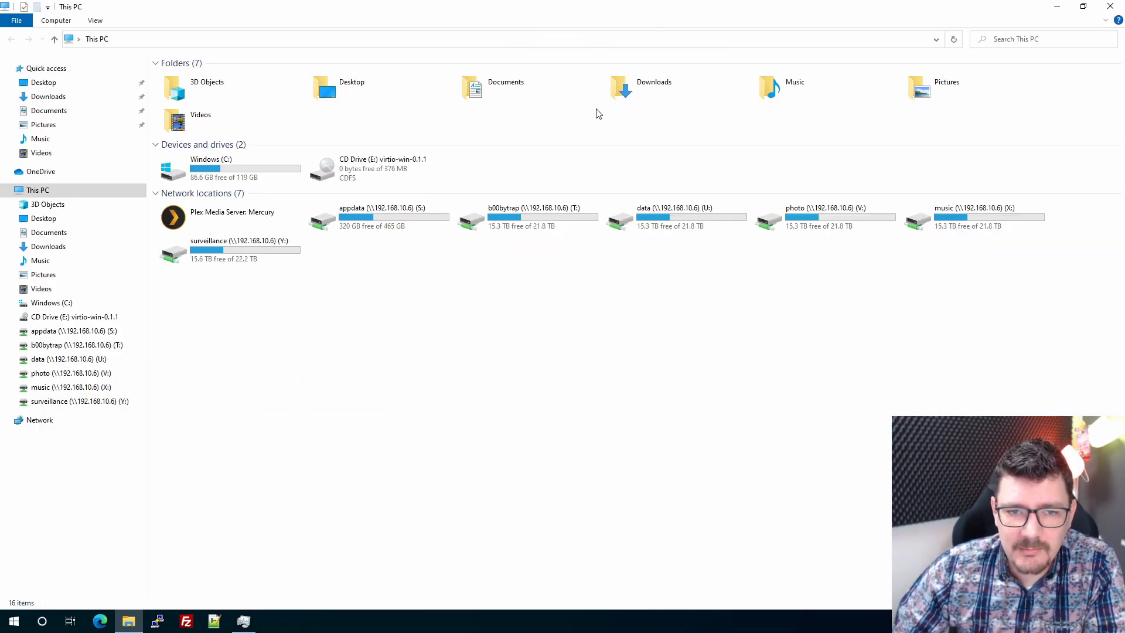
pyautogui.moveTo(885, 12)
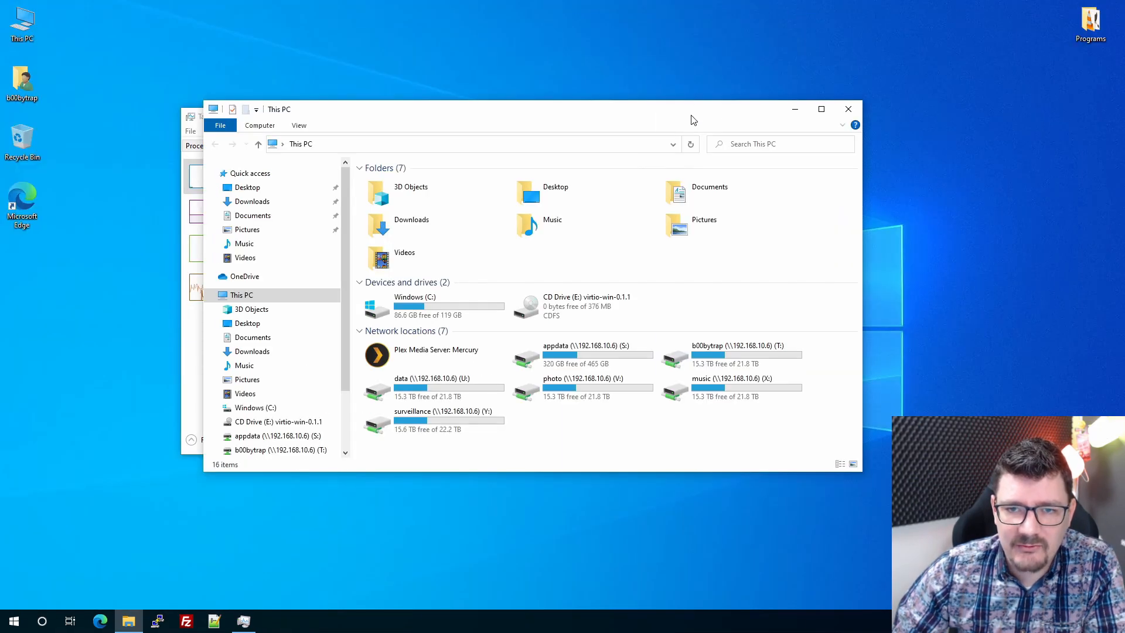
pyautogui.click(821, 109)
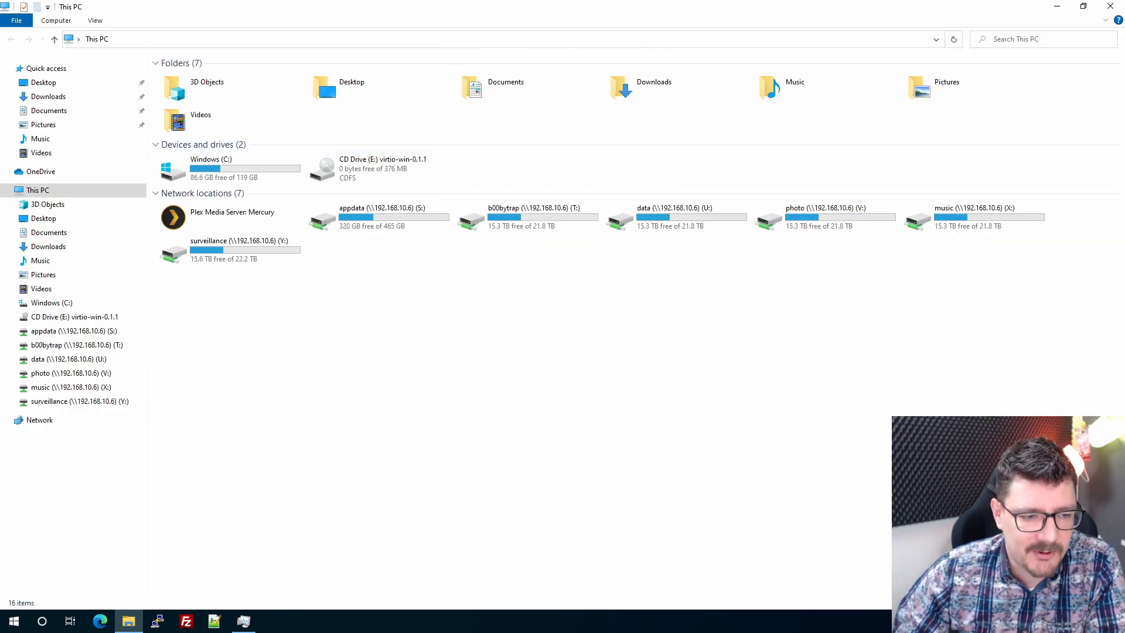
pyautogui.click(13, 621)
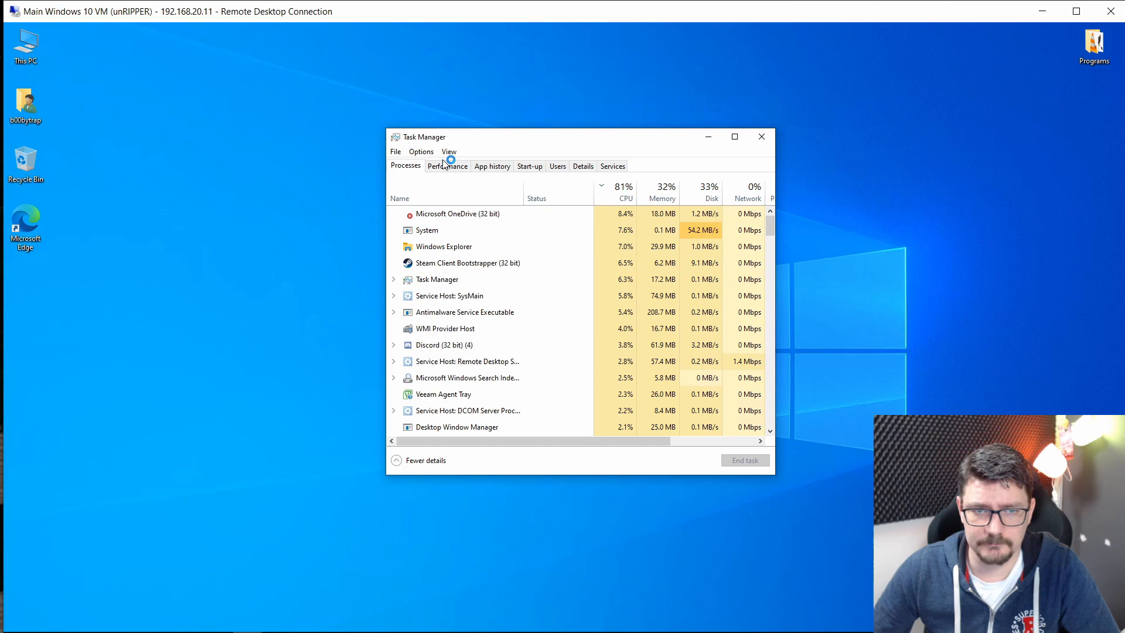
pyautogui.click(447, 166)
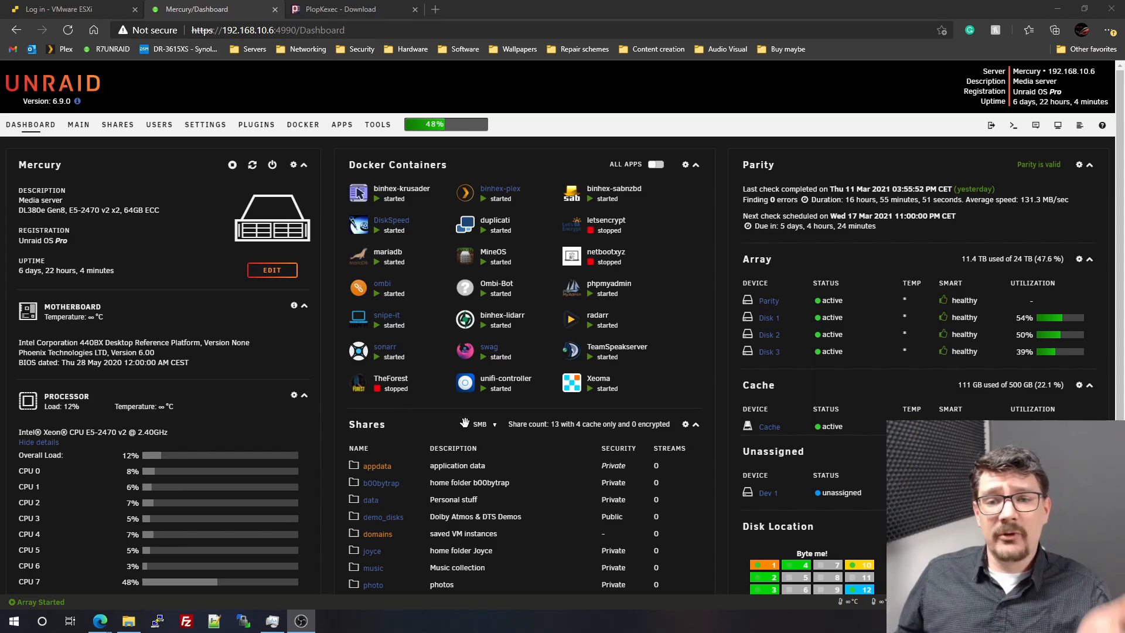
pyautogui.moveTo(71, 9)
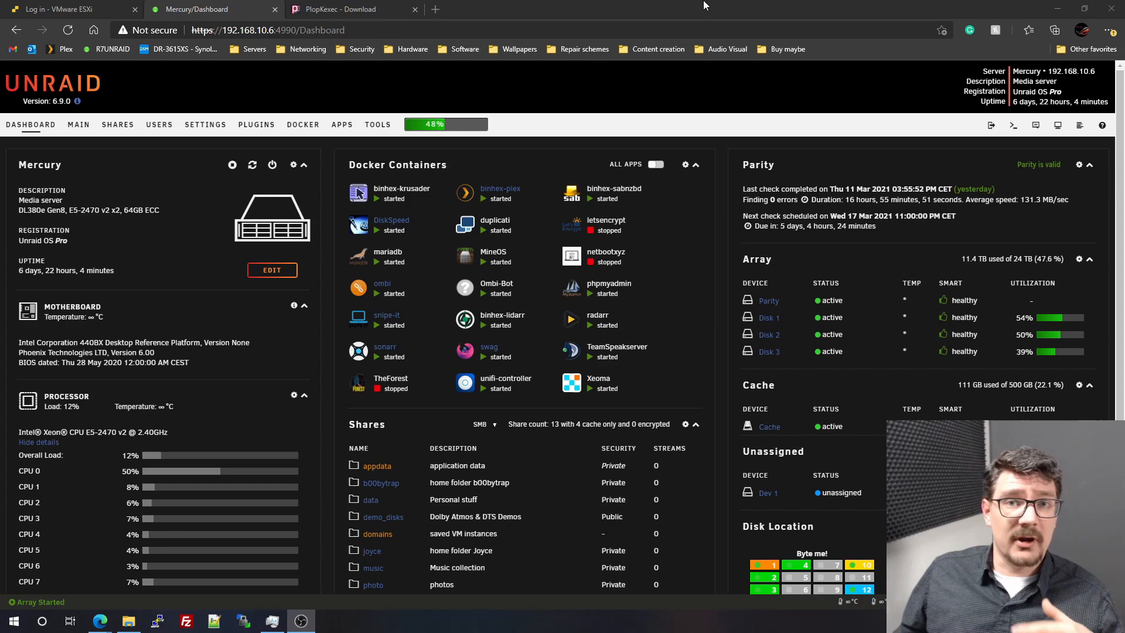
pyautogui.scroll(-3)
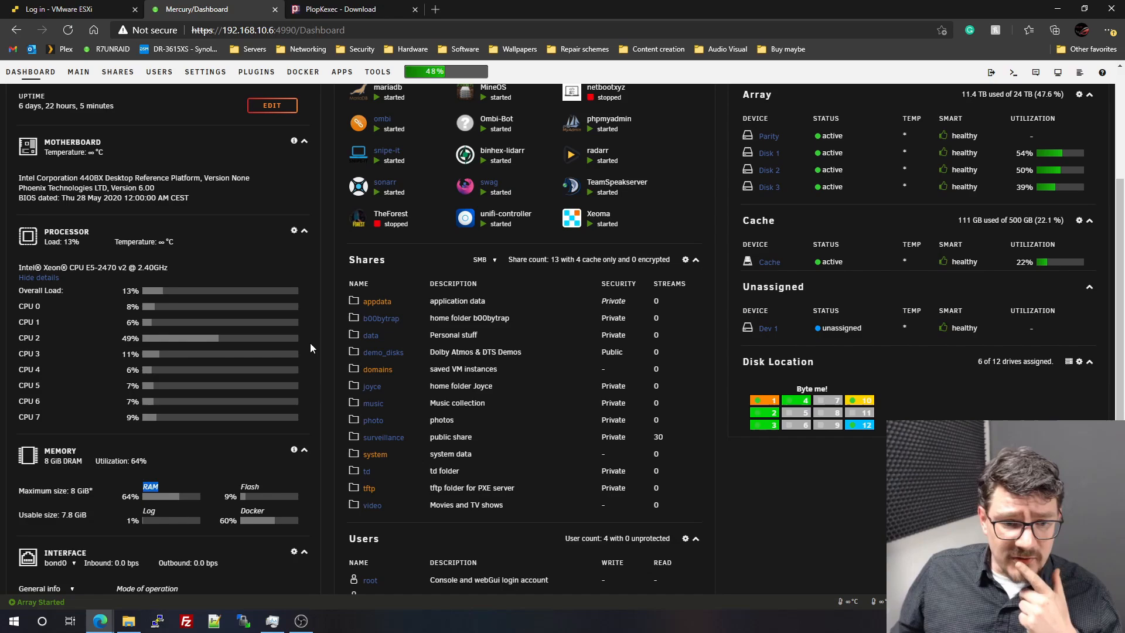
pyautogui.moveTo(371, 330)
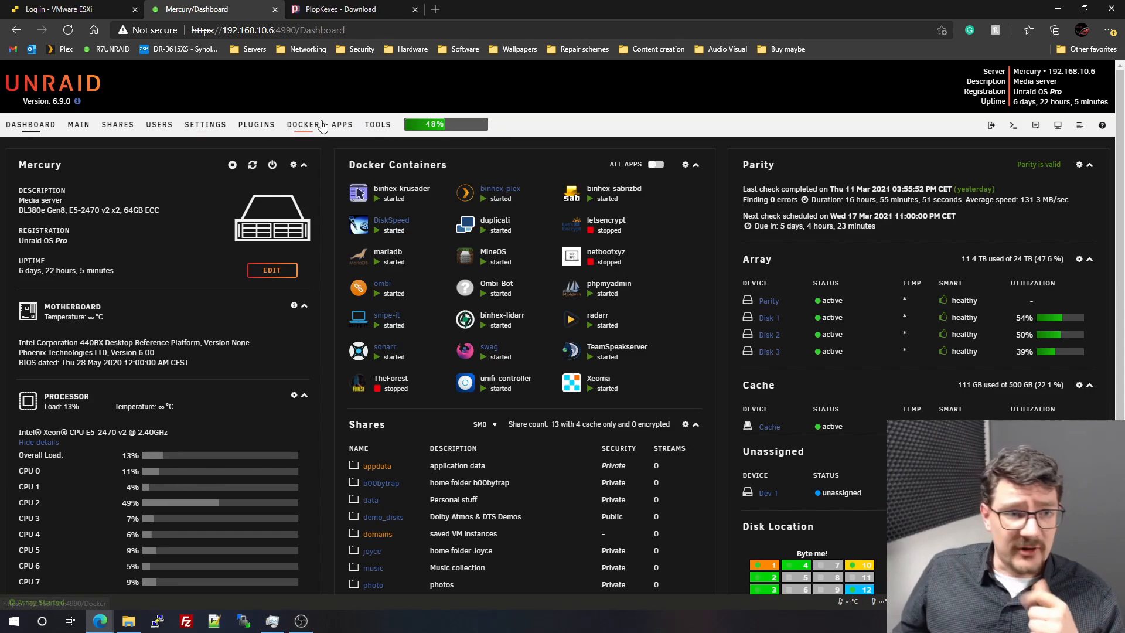
# Sign back into the ESXi Host Client as root after the inactivity logout.
pyautogui.click(57, 8)
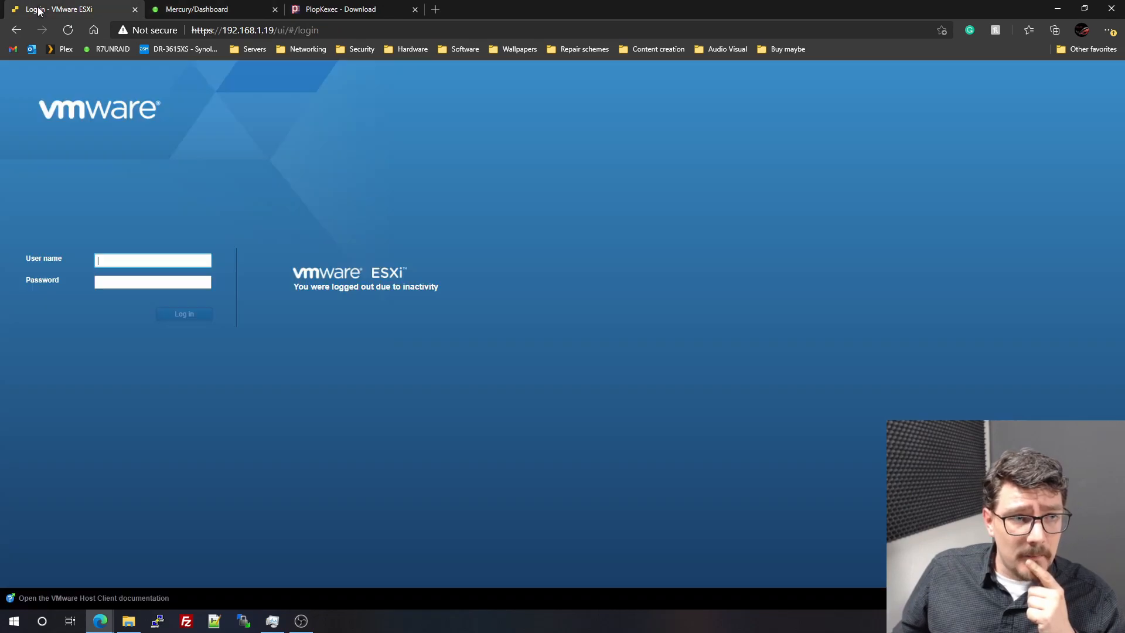
pyautogui.write('root')
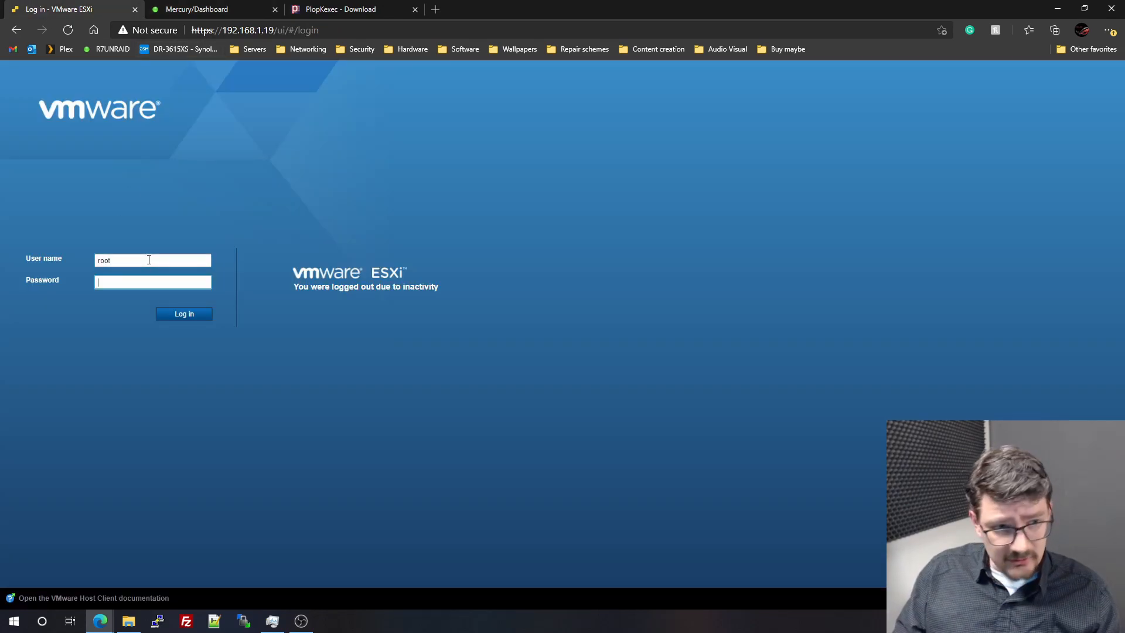
pyautogui.click(184, 314)
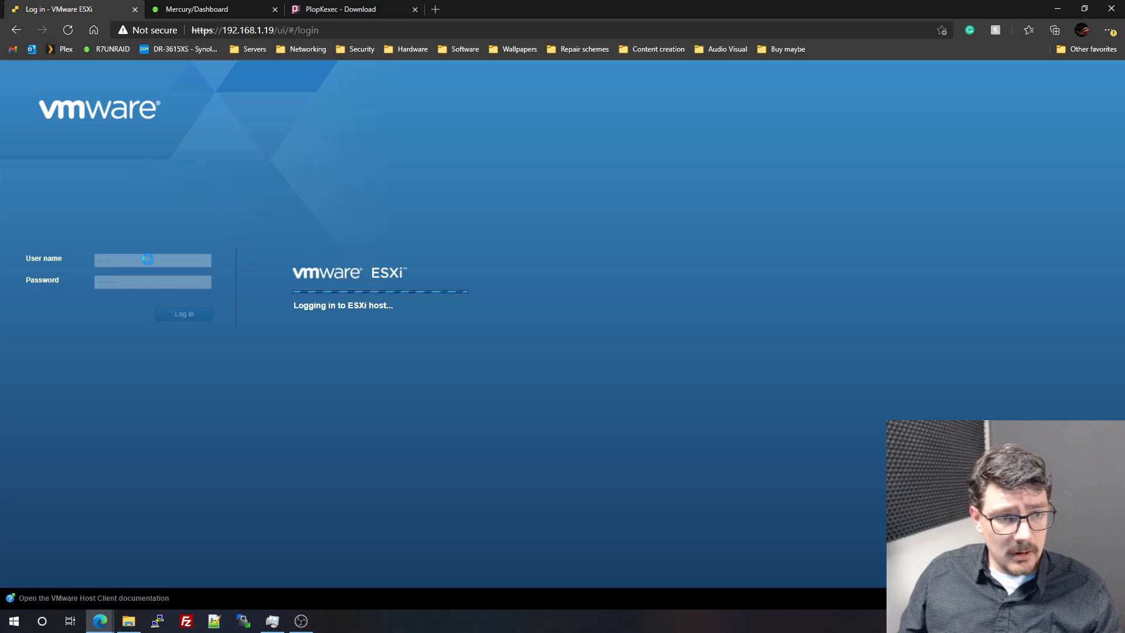
pyautogui.click(183, 313)
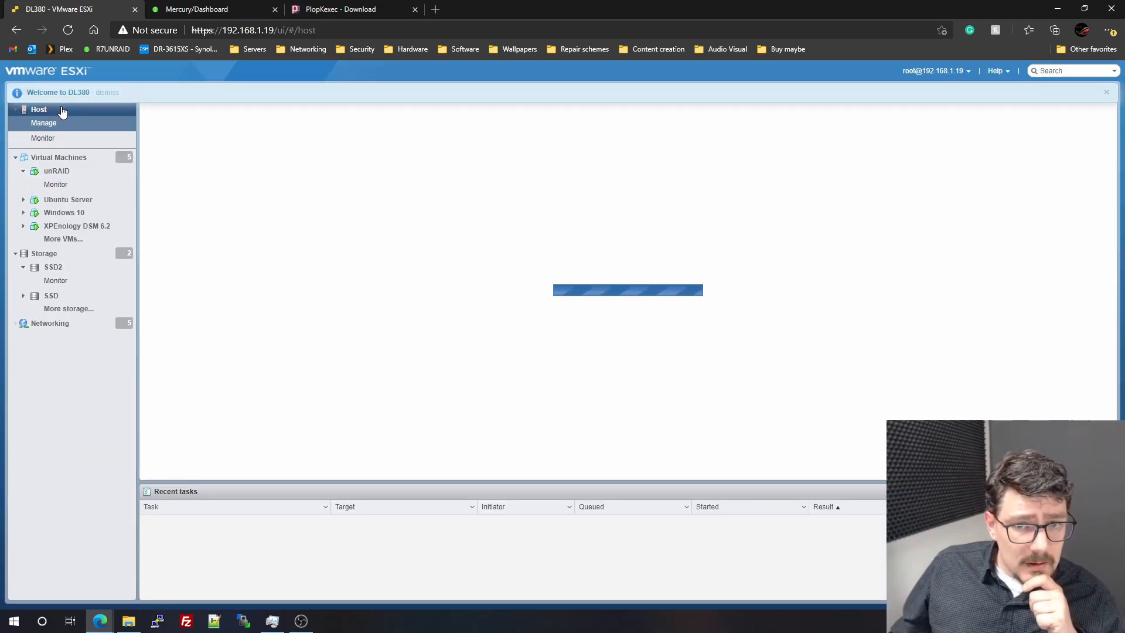
# Bring up the DL380 host summary and select part of its image profile name.
pyautogui.click(39, 109)
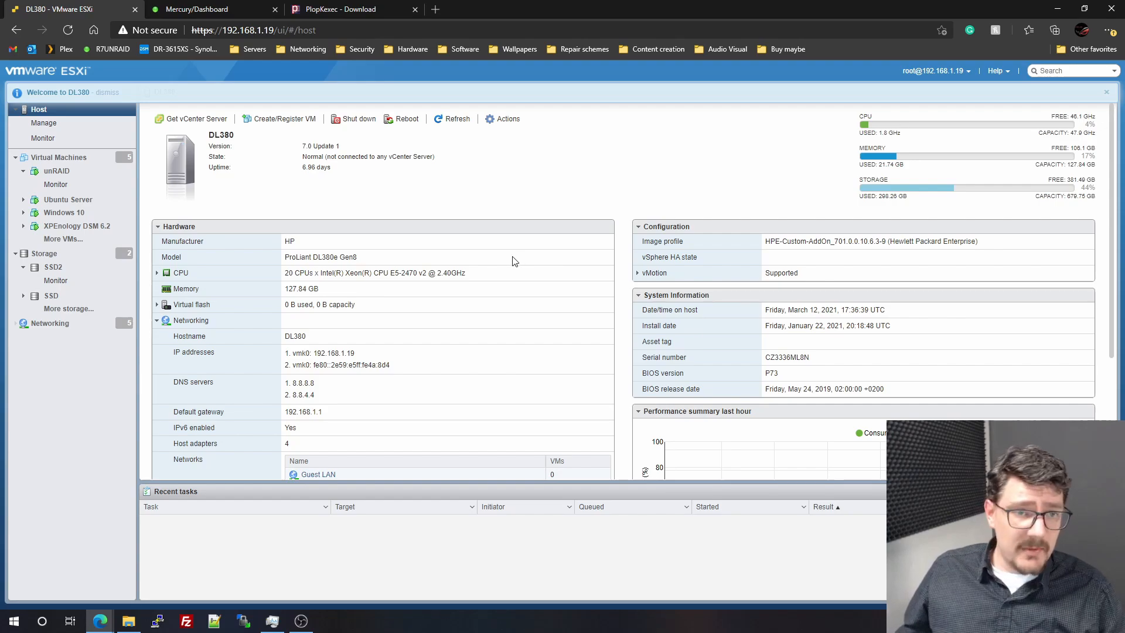
pyautogui.moveTo(362, 208)
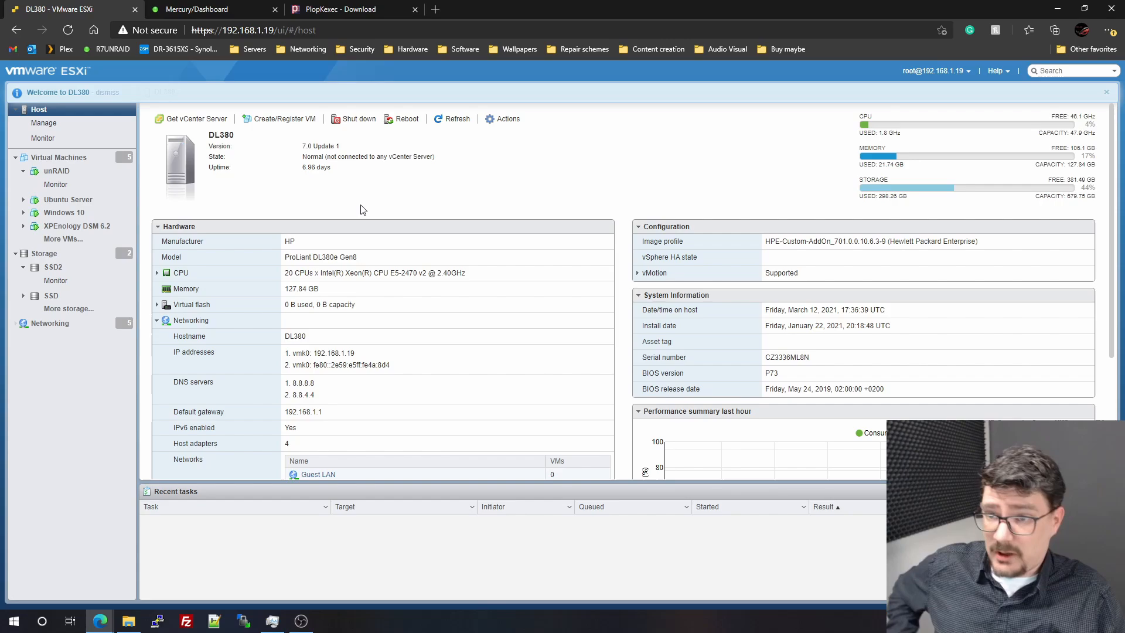
pyautogui.click(106, 92)
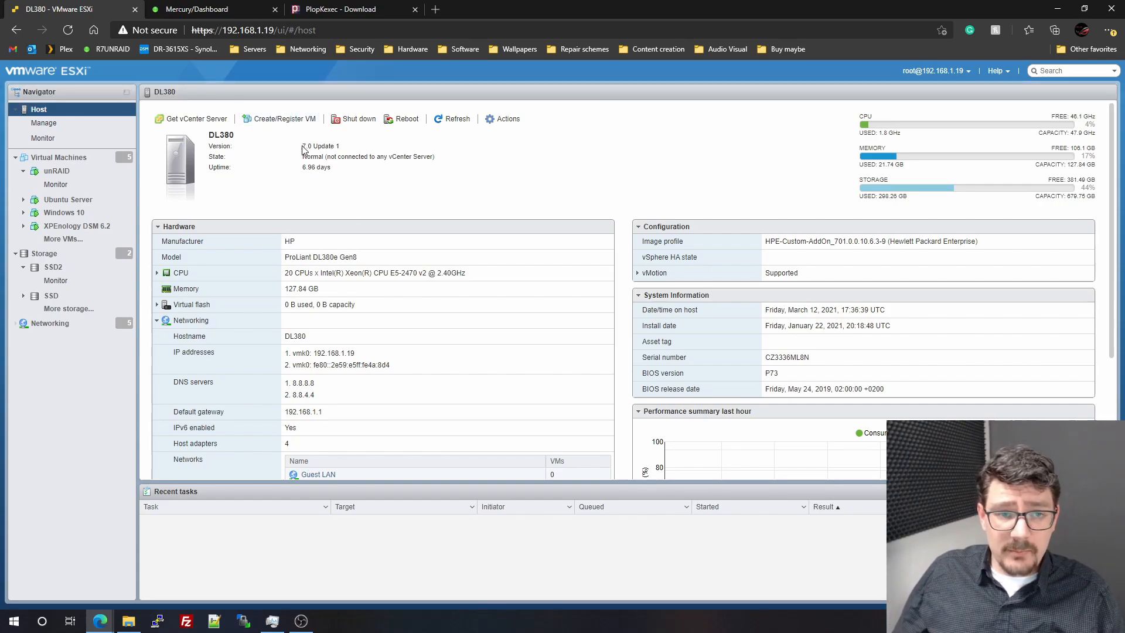
pyautogui.doubleClick(320, 146)
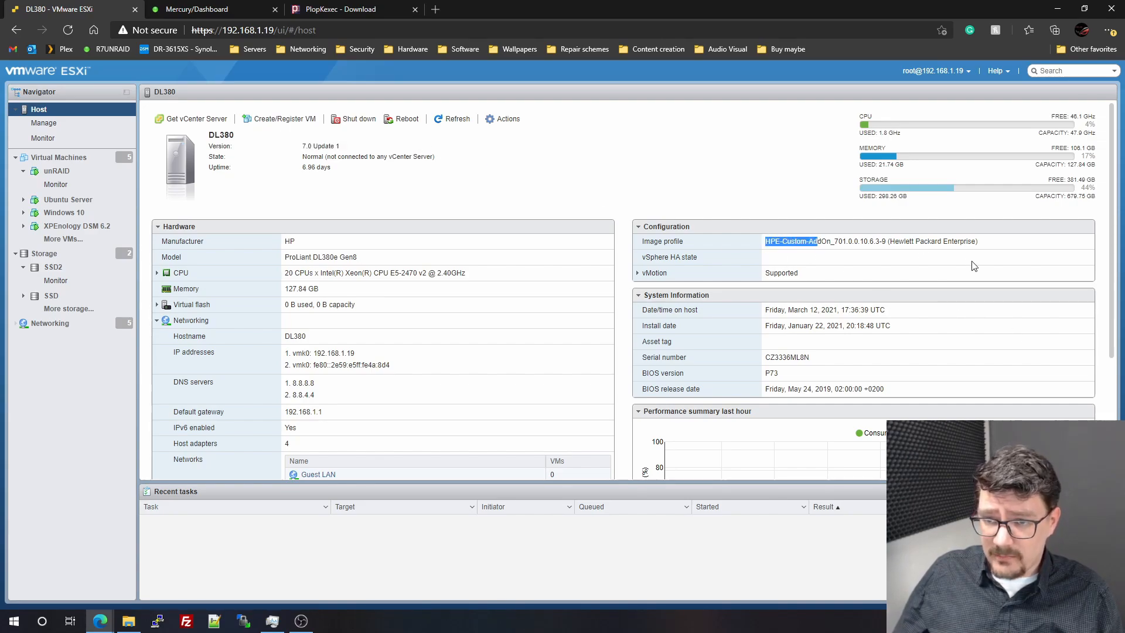
pyautogui.moveTo(700, 274)
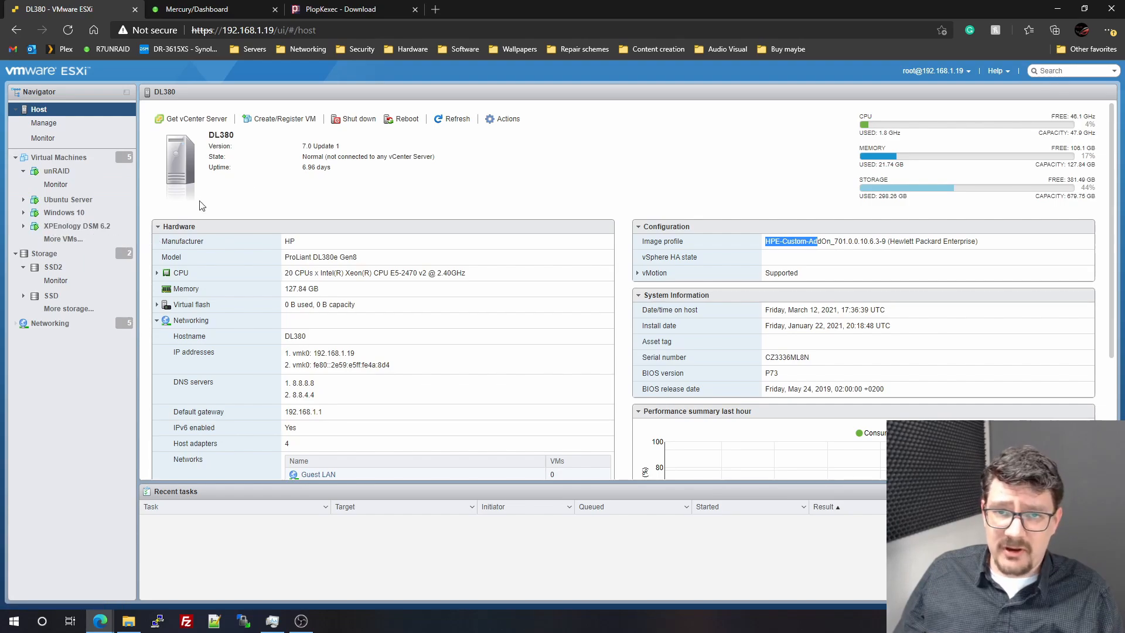
pyautogui.moveTo(458, 230)
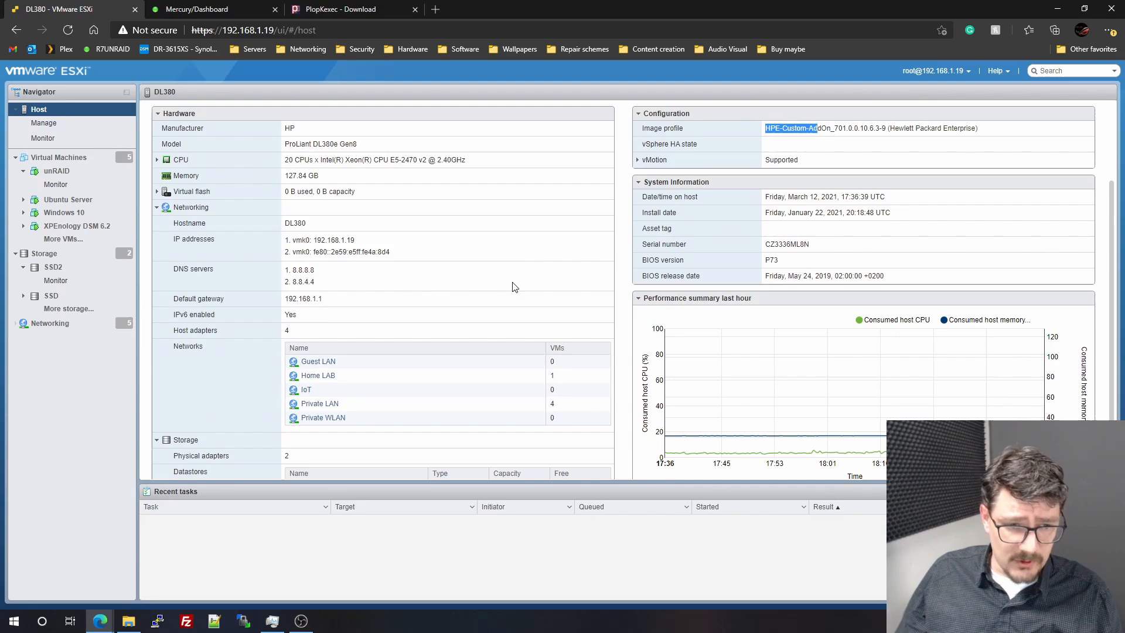
pyautogui.scroll(-3)
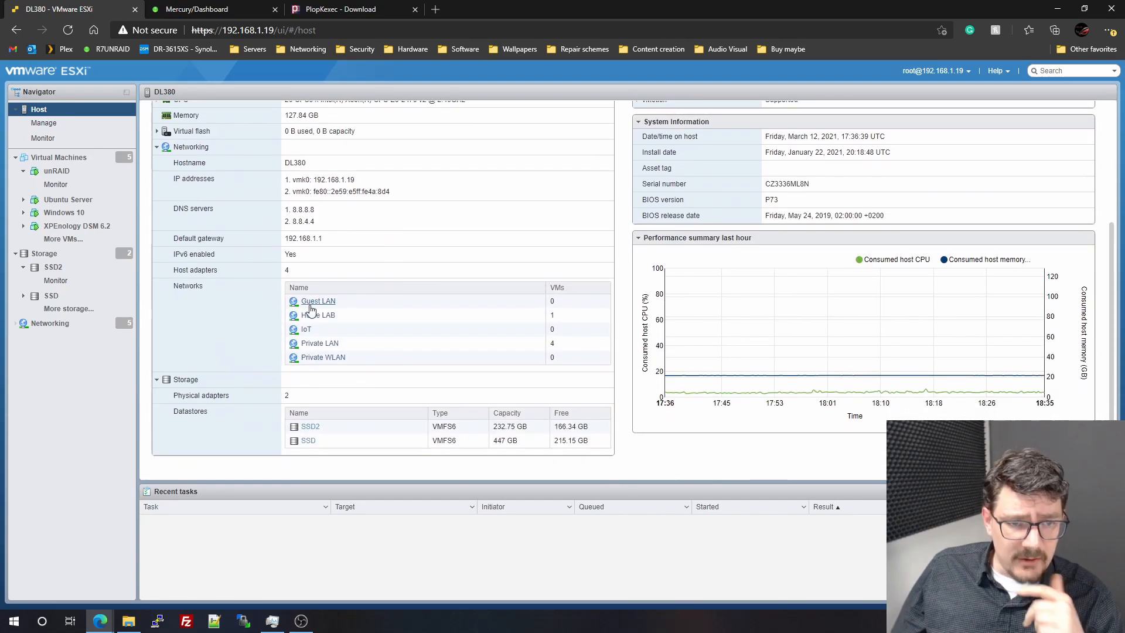
pyautogui.moveTo(329, 348)
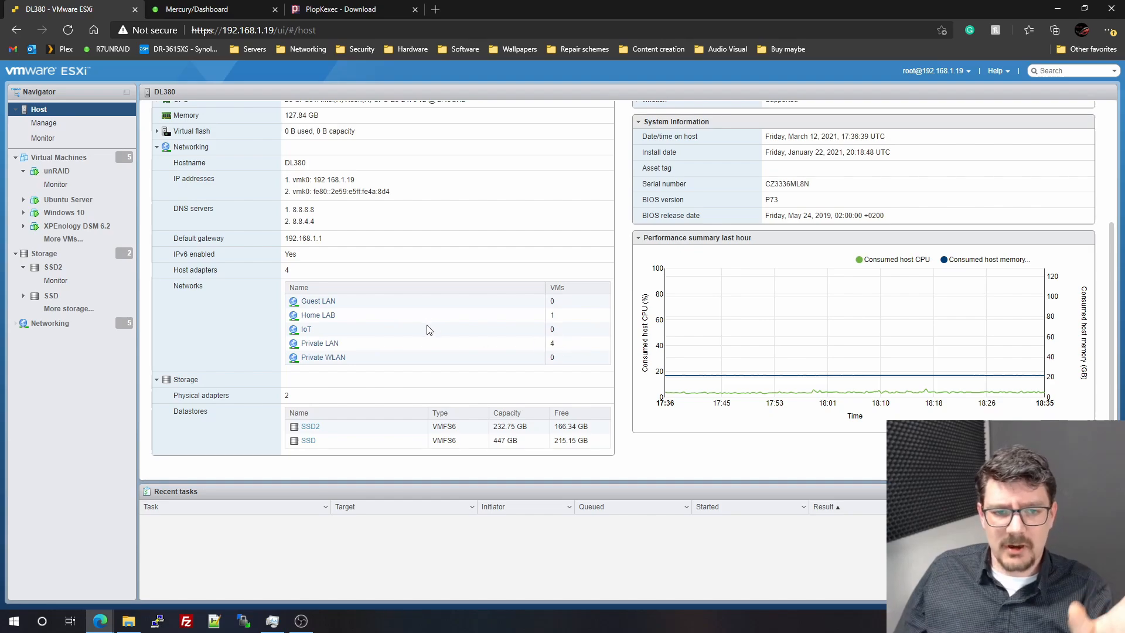
pyautogui.moveTo(395, 313)
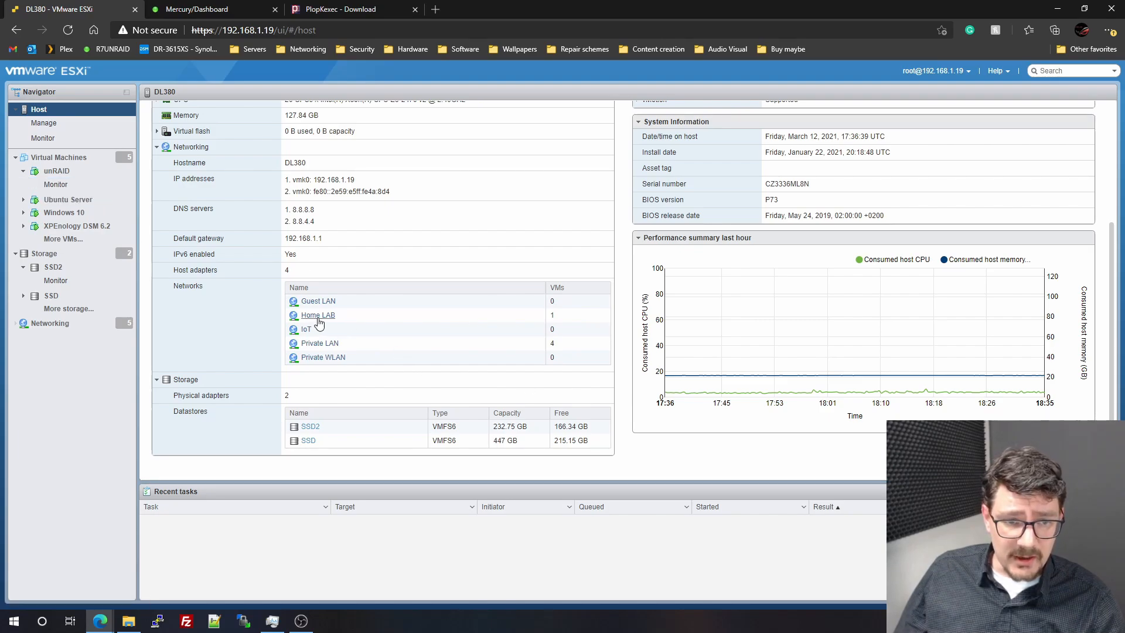
pyautogui.moveTo(310, 345)
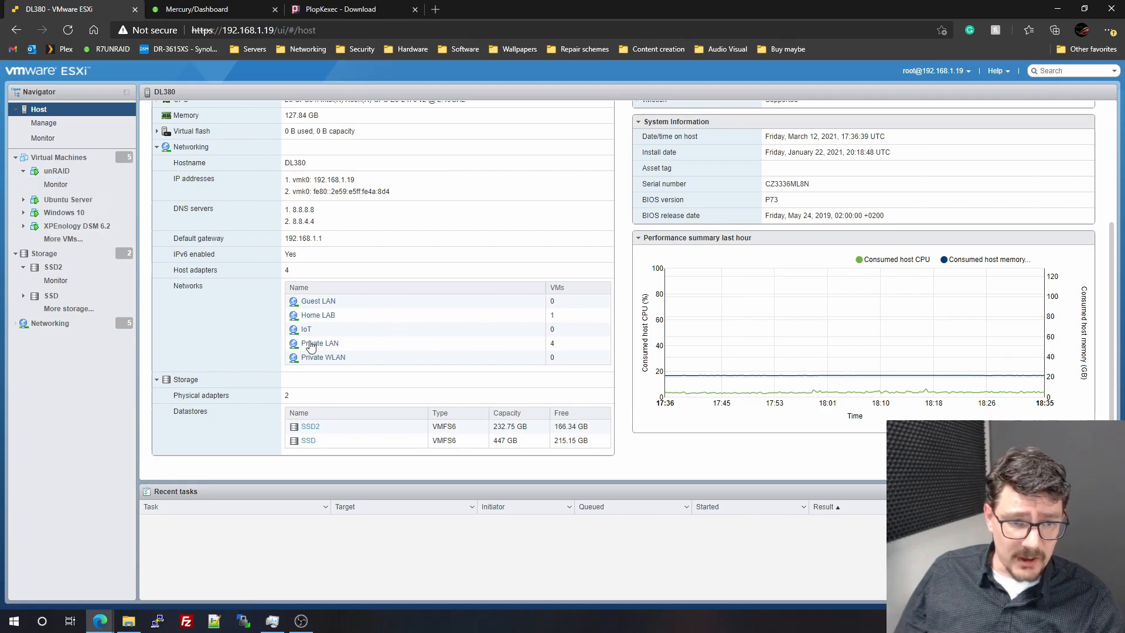
pyautogui.moveTo(424, 365)
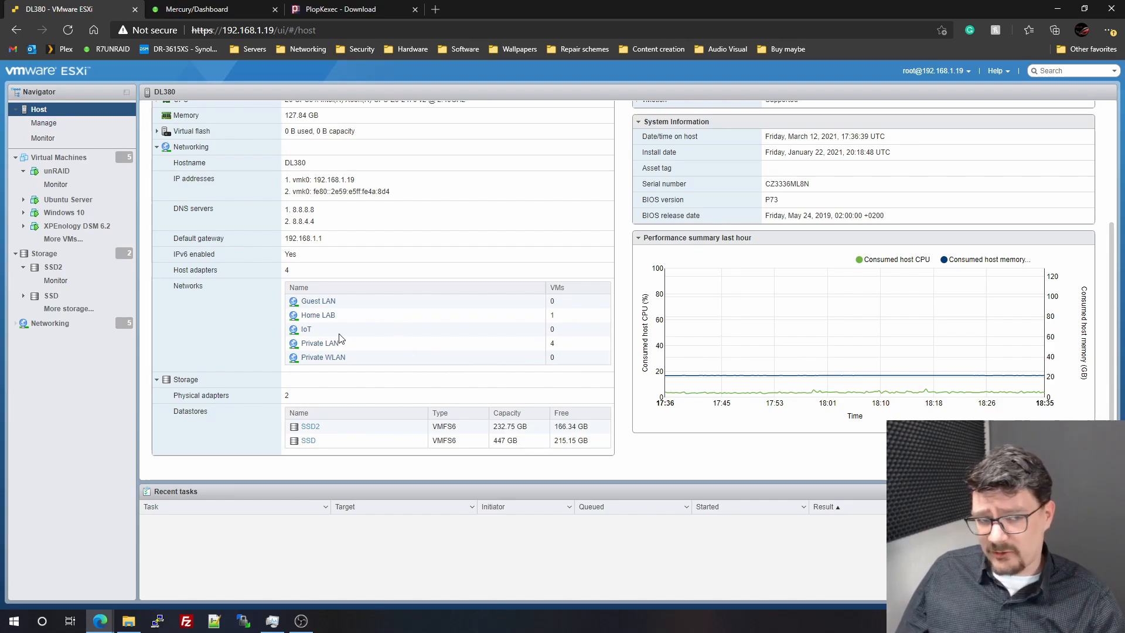
pyautogui.moveTo(372, 335)
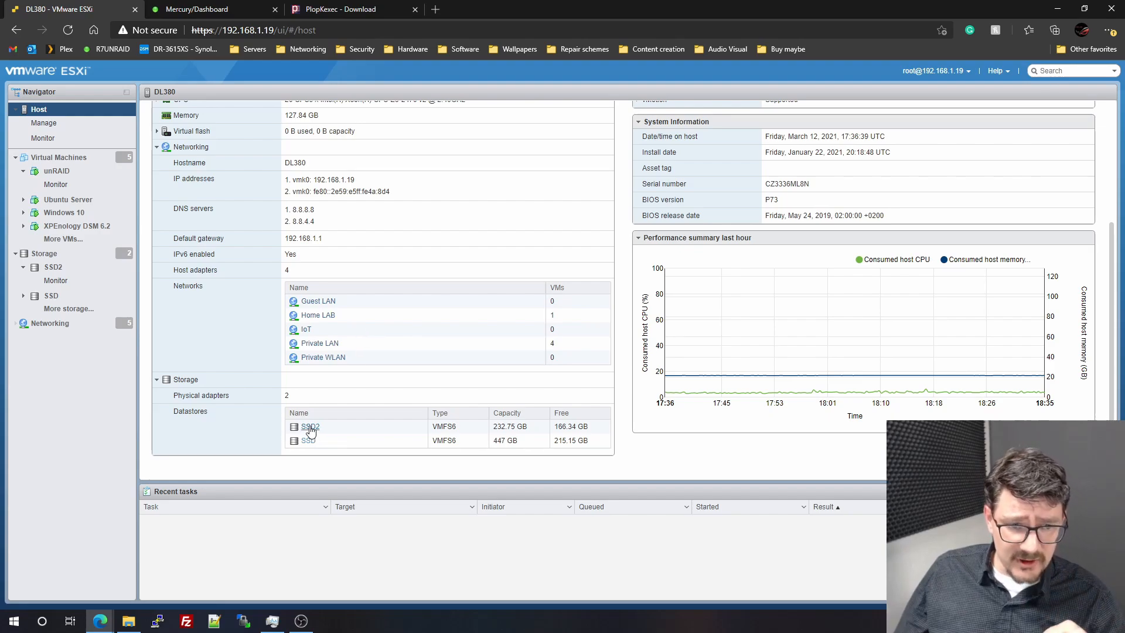
pyautogui.moveTo(334, 416)
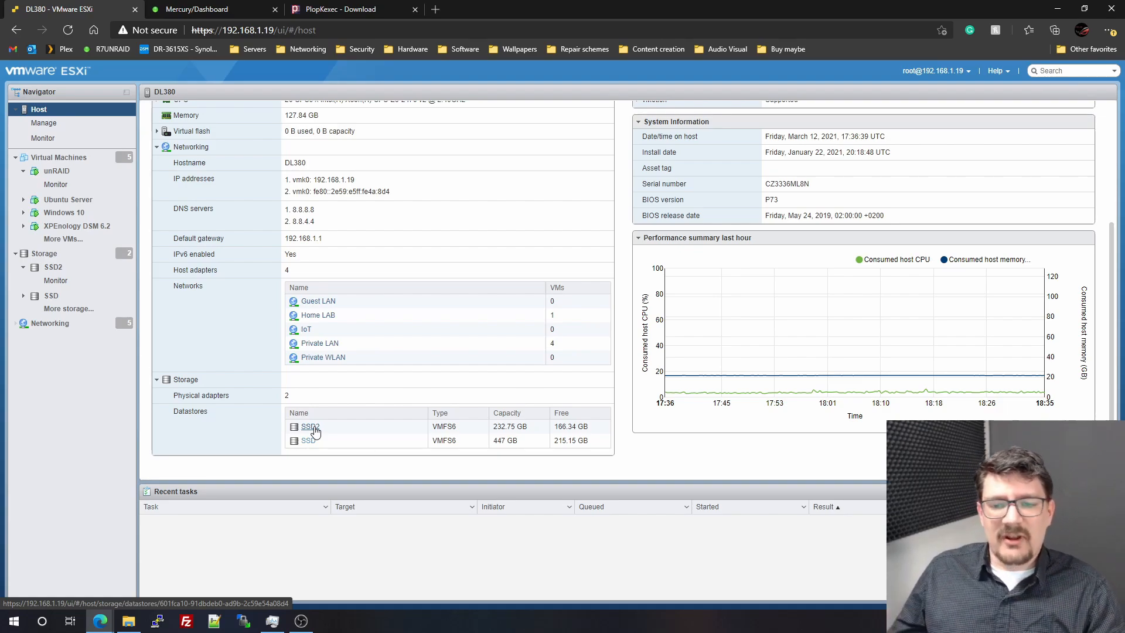
pyautogui.moveTo(685, 265)
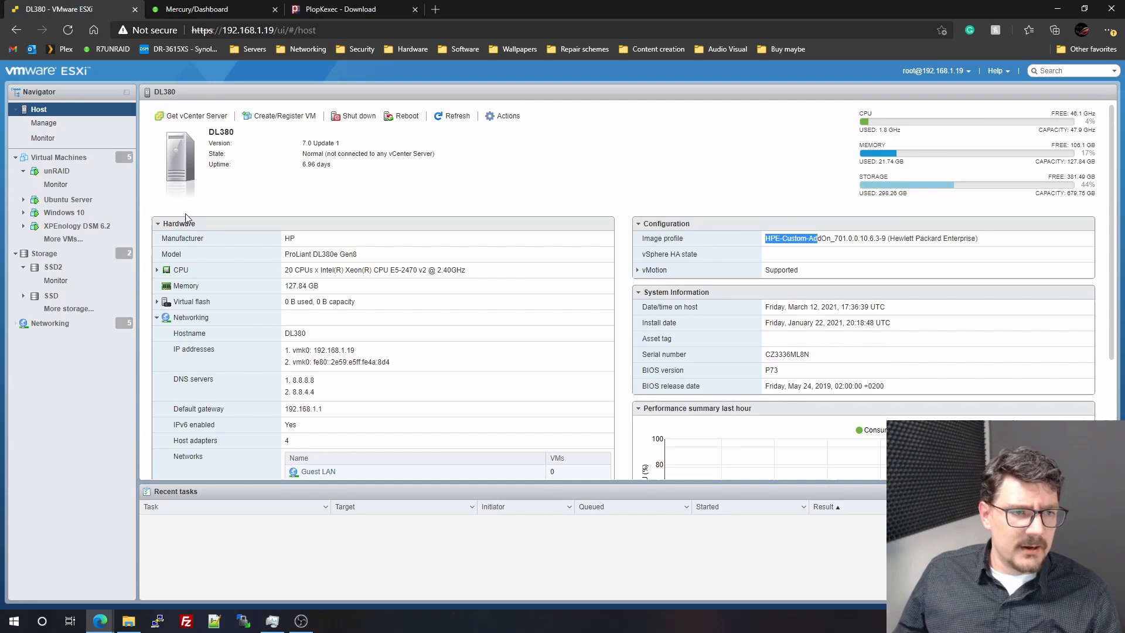
# Select the unRAID VM in the Navigator to view its overview and start editing its settings.
pyautogui.scroll(-3)
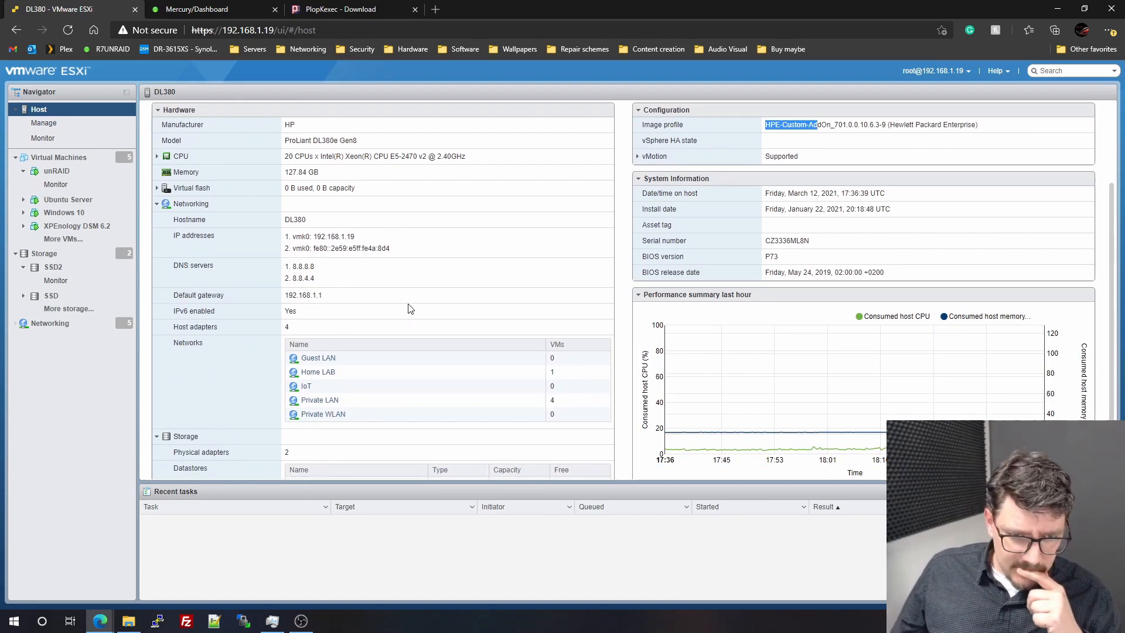
pyautogui.moveTo(421, 323)
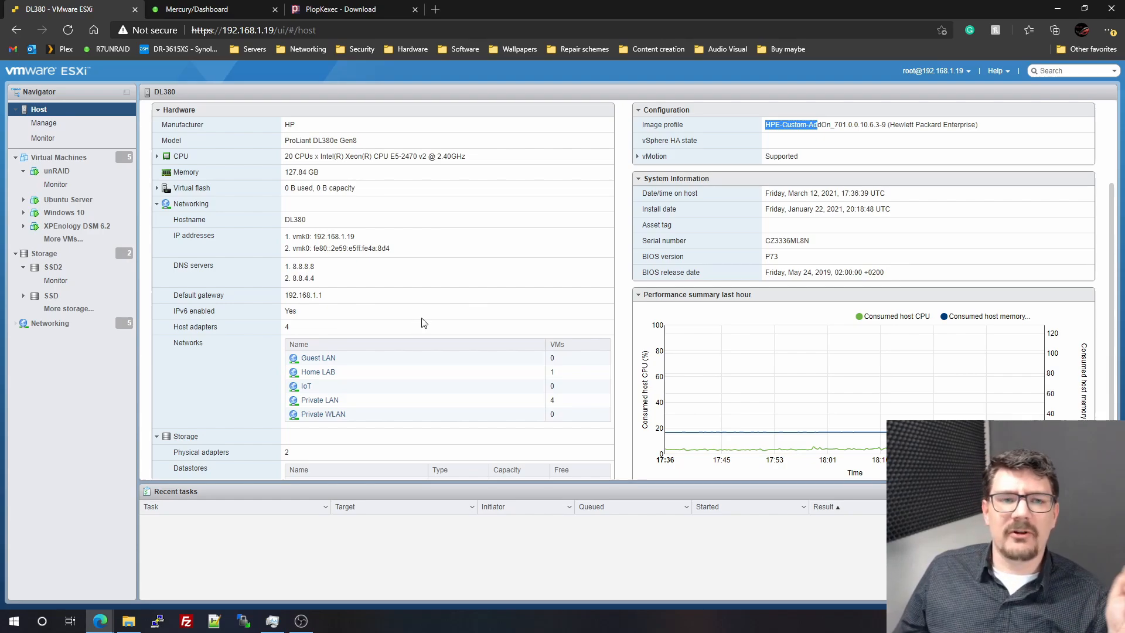
pyautogui.moveTo(405, 302)
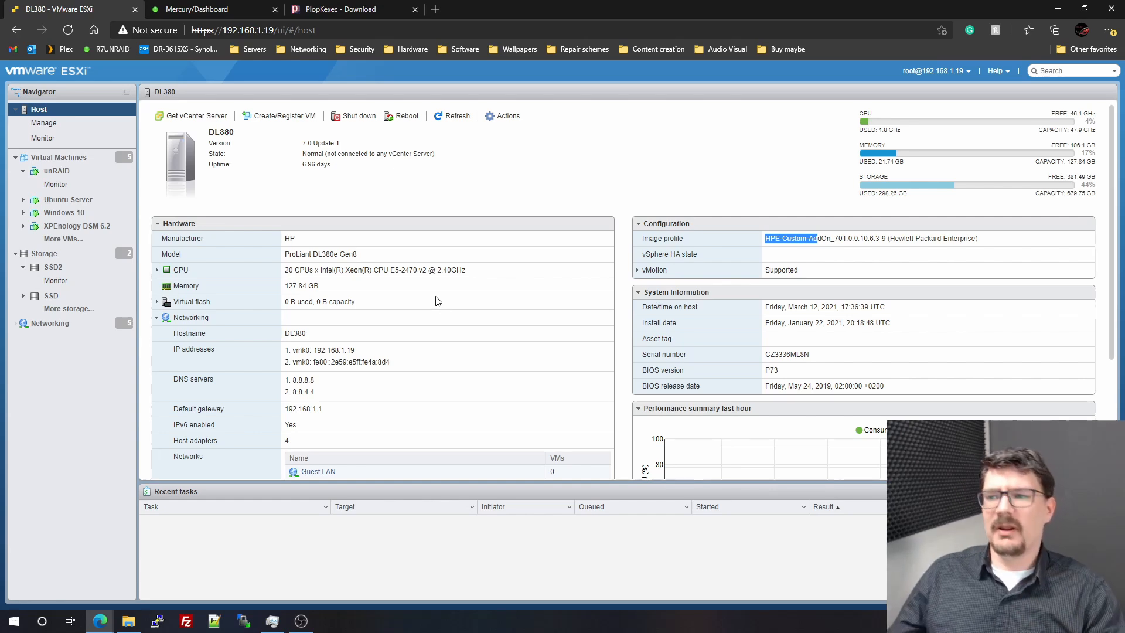
pyautogui.click(56, 170)
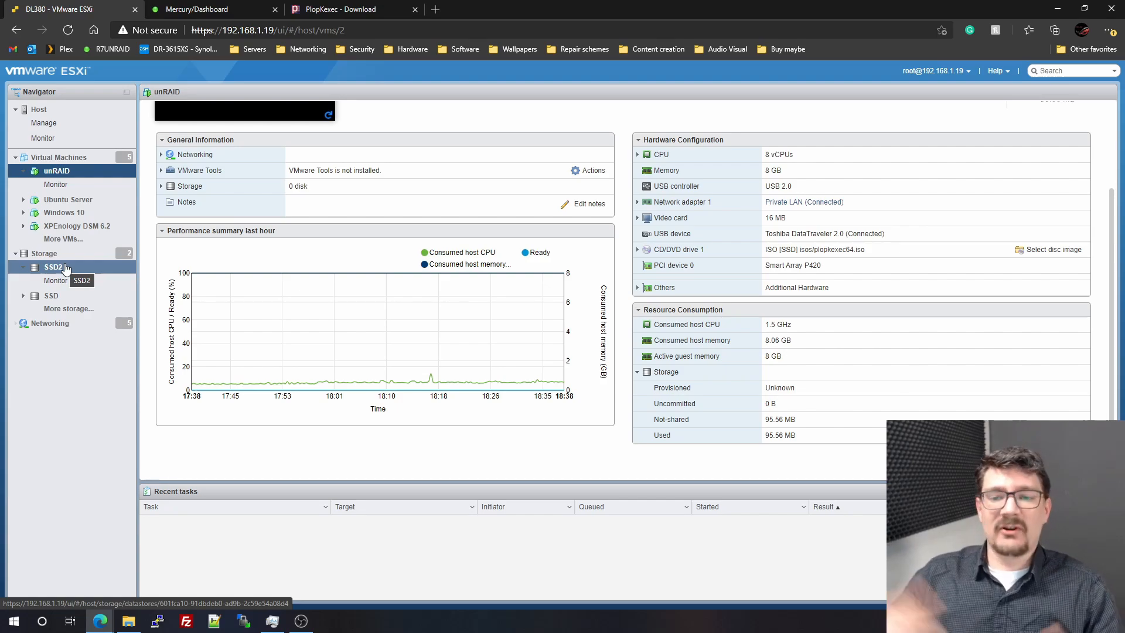
pyautogui.click(76, 225)
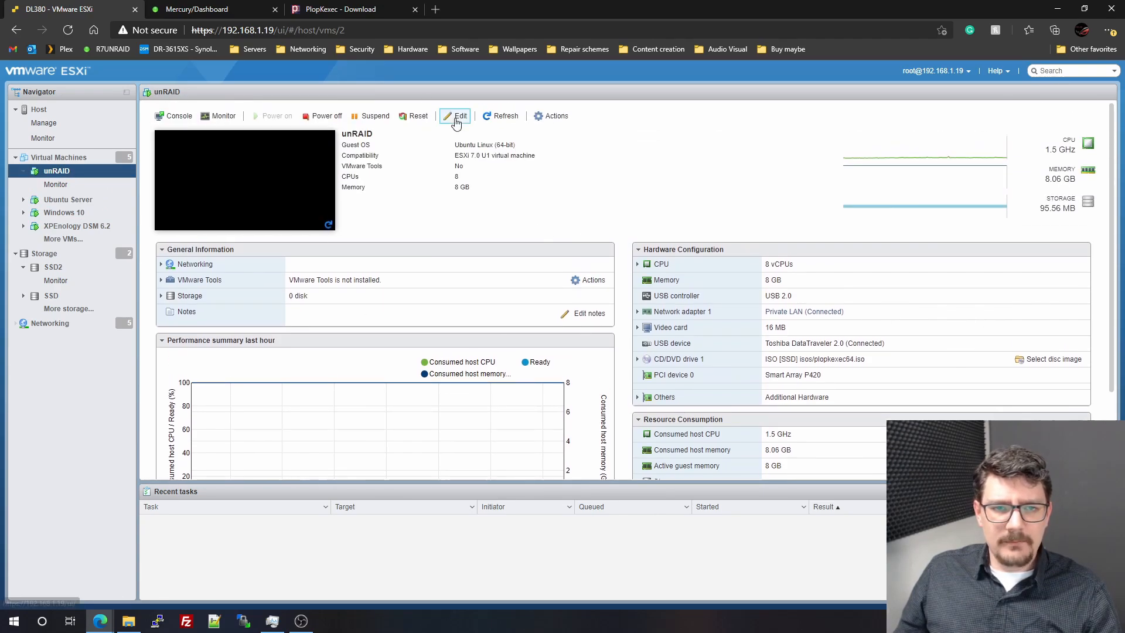
pyautogui.click(456, 115)
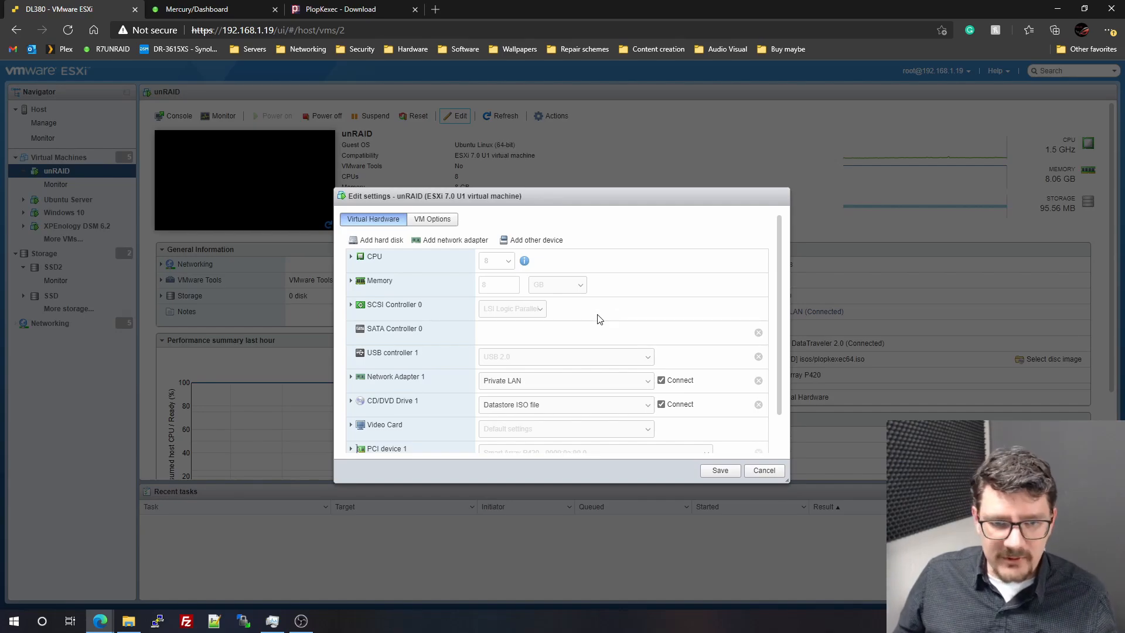
pyautogui.moveTo(500, 278)
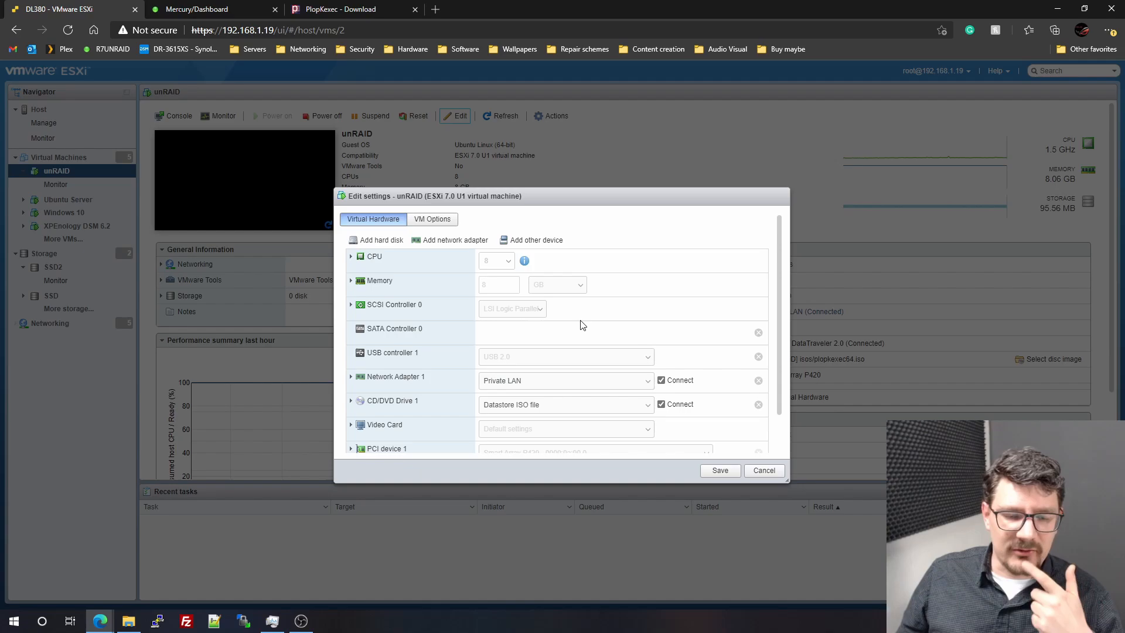
pyautogui.moveTo(515, 313)
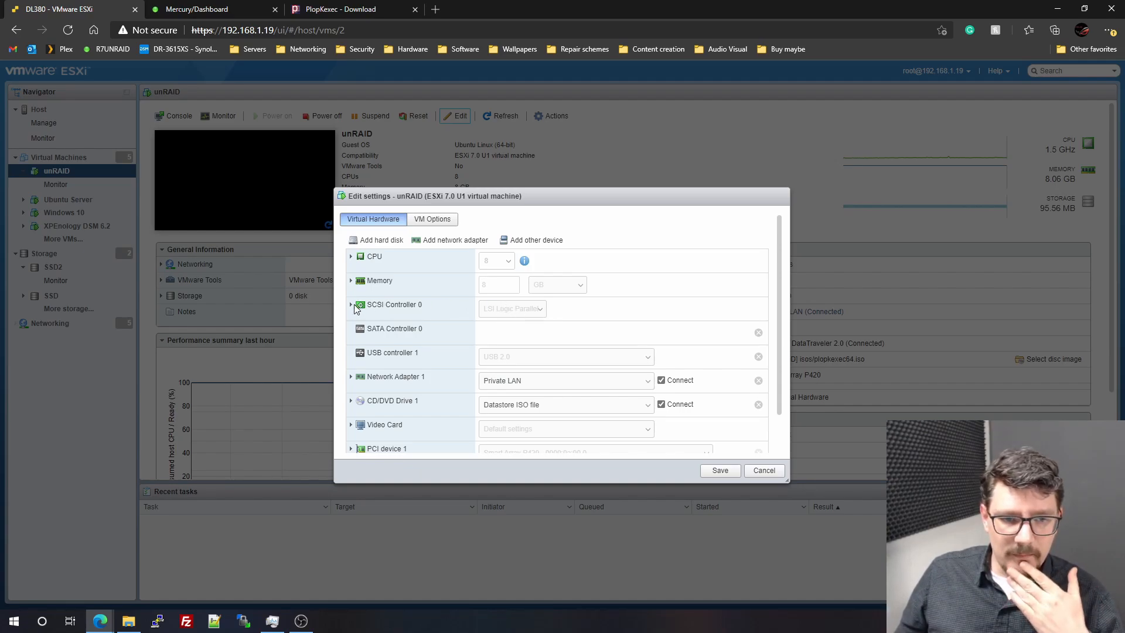
# Expand SCSI Controller 0 in the unRAID VM's hardware settings, then move to the PlopKexec page.
pyautogui.click(351, 304)
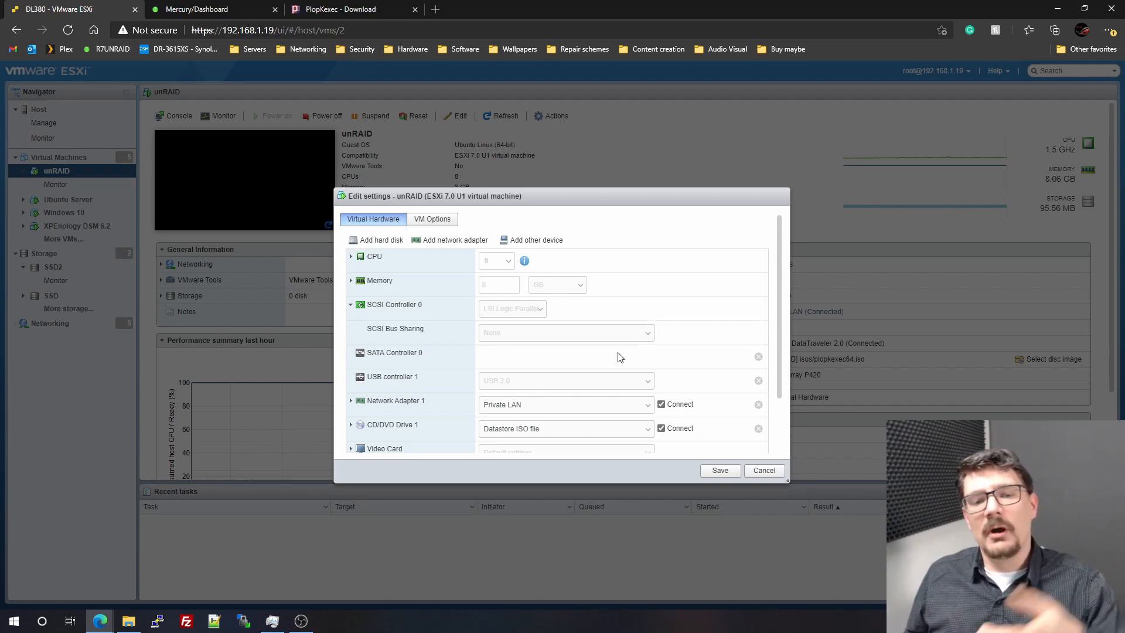
pyautogui.scroll(-3)
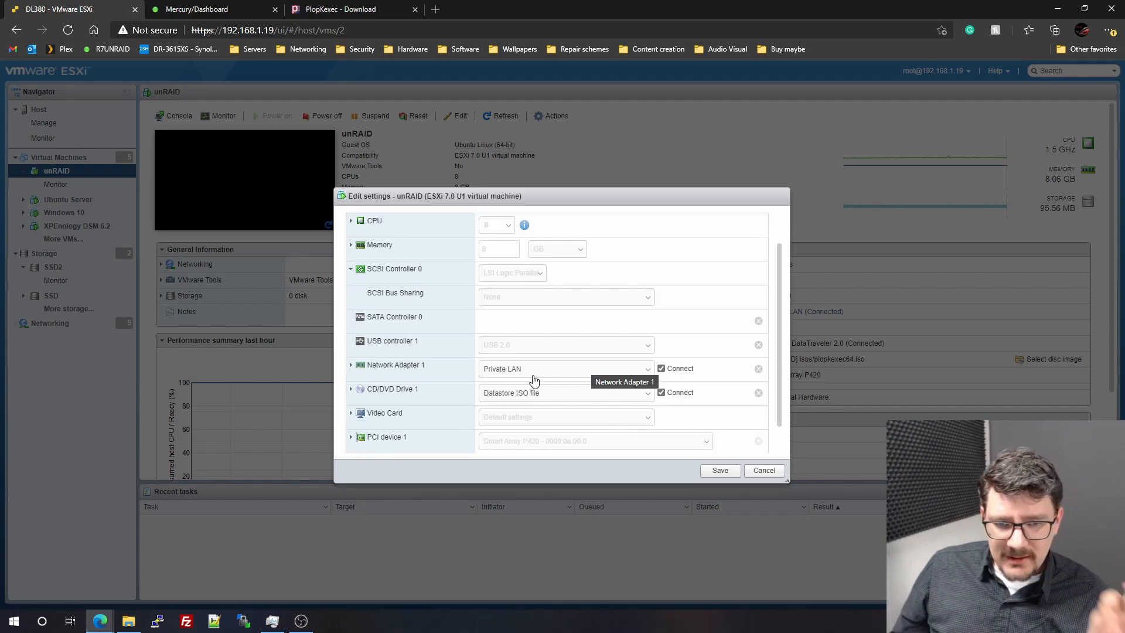
pyautogui.moveTo(559, 380)
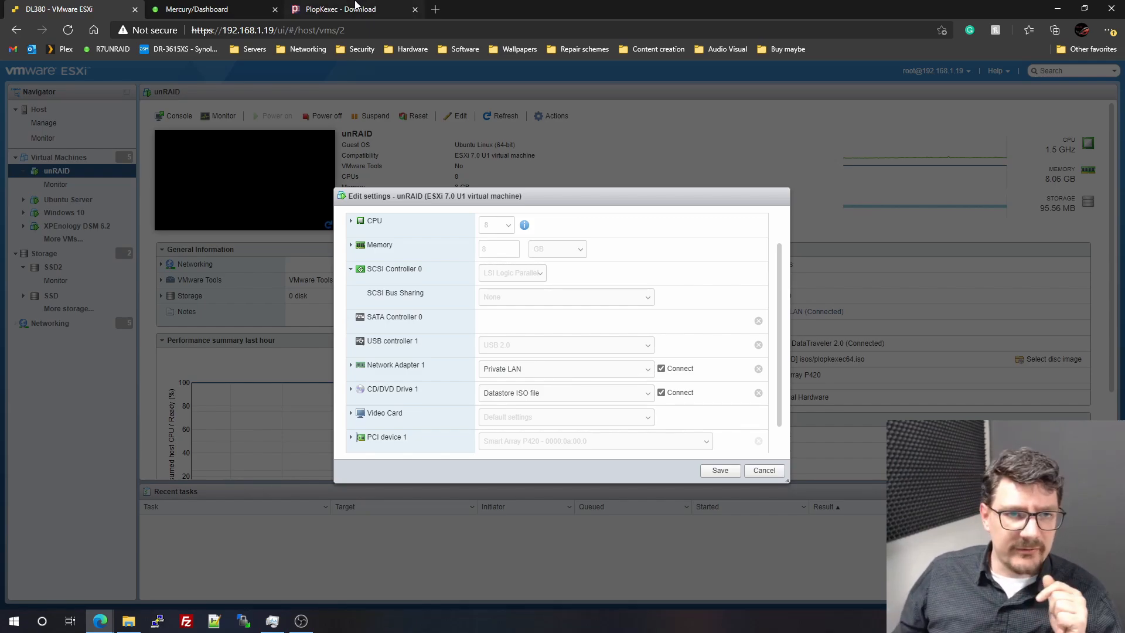
pyautogui.click(338, 9)
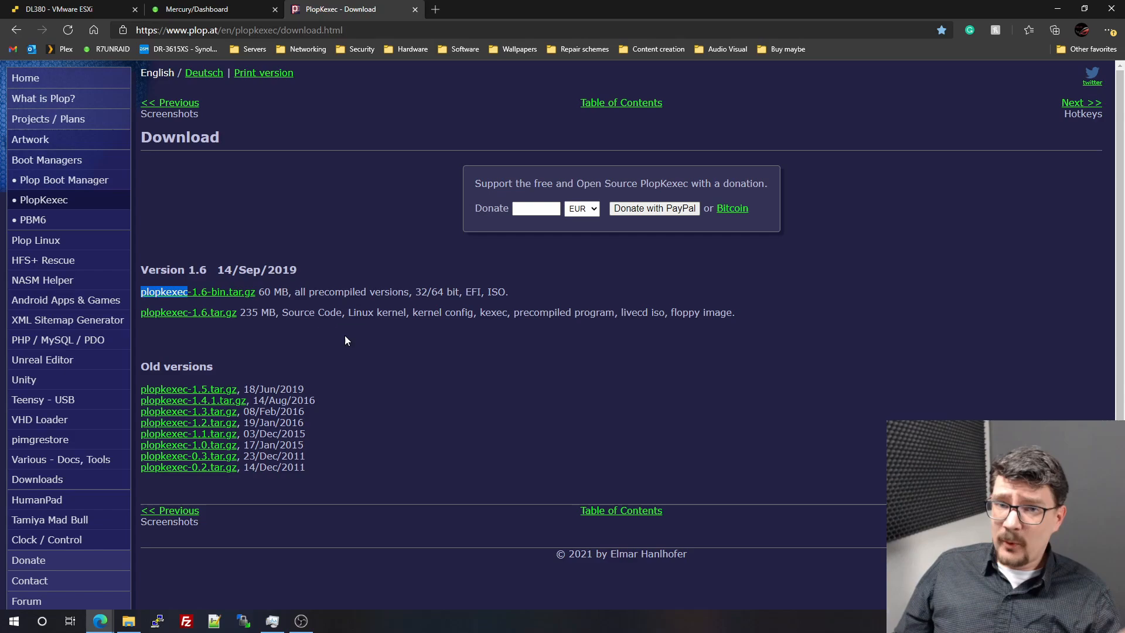
# Confirm CD/DVD Drive 1 loads plopkexec64.iso at power on, then switch to the Unraid dashboard.
pyautogui.click(55, 9)
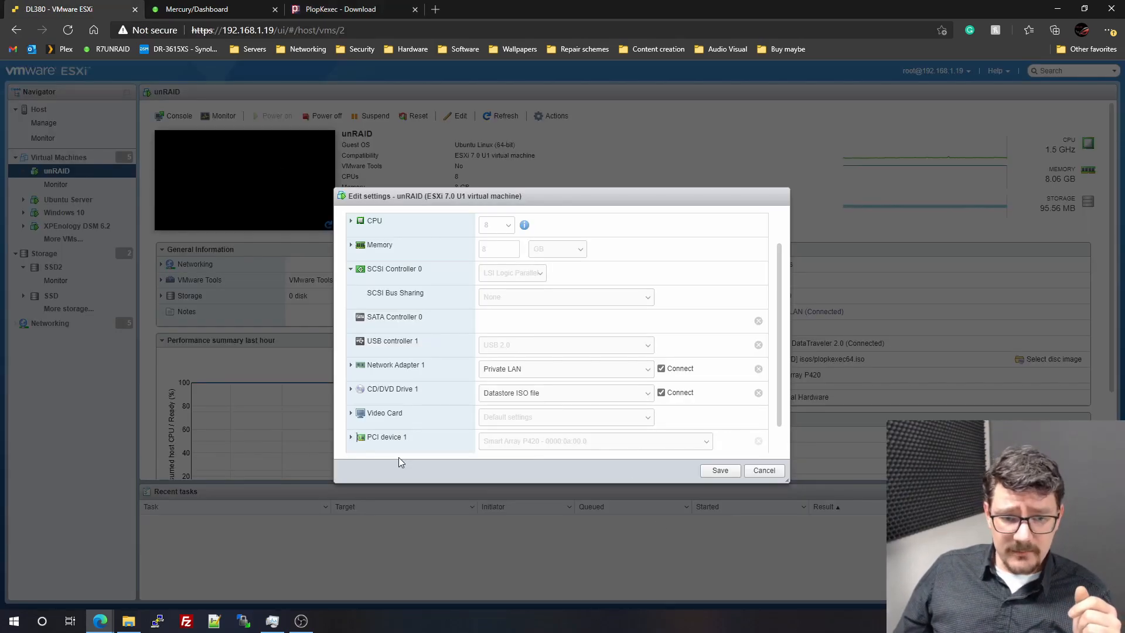
pyautogui.click(351, 388)
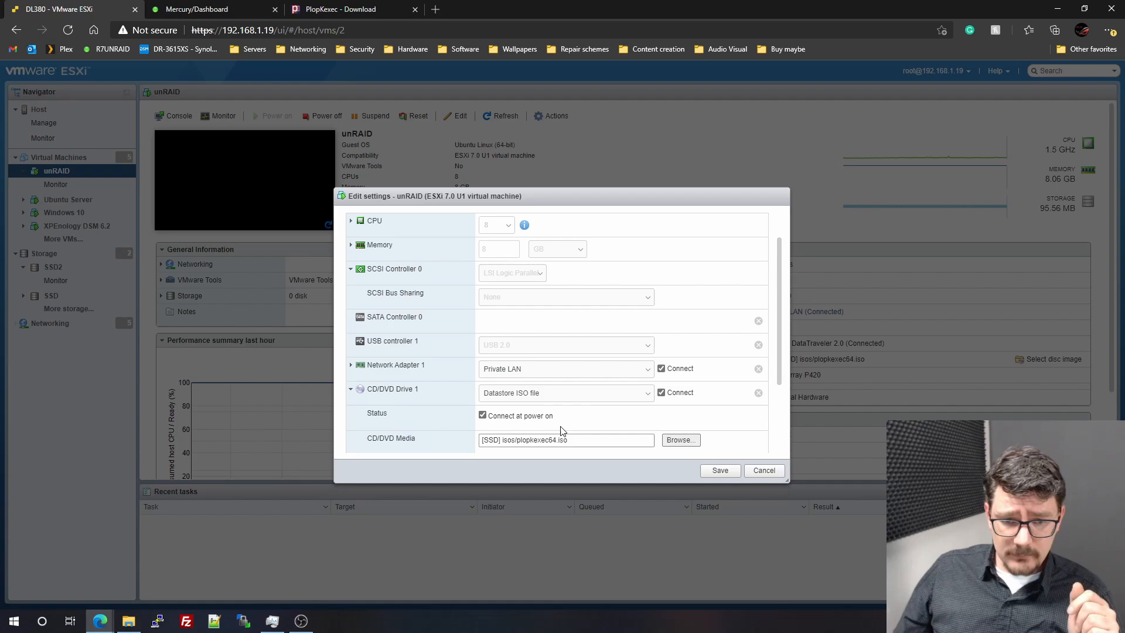
pyautogui.scroll(-3)
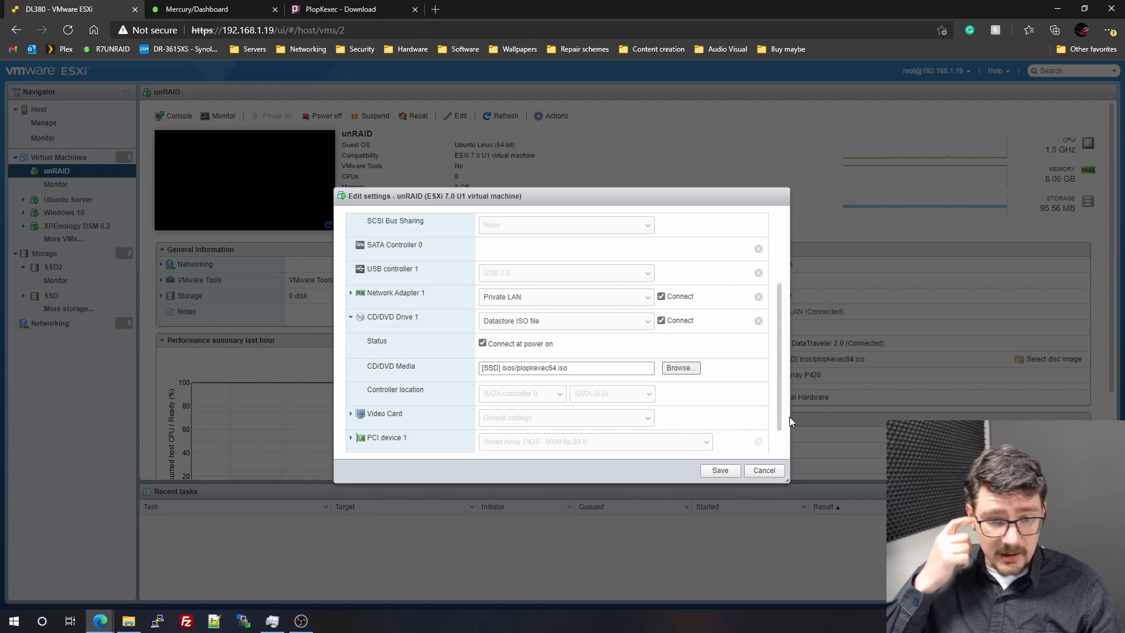
pyautogui.moveTo(576, 271)
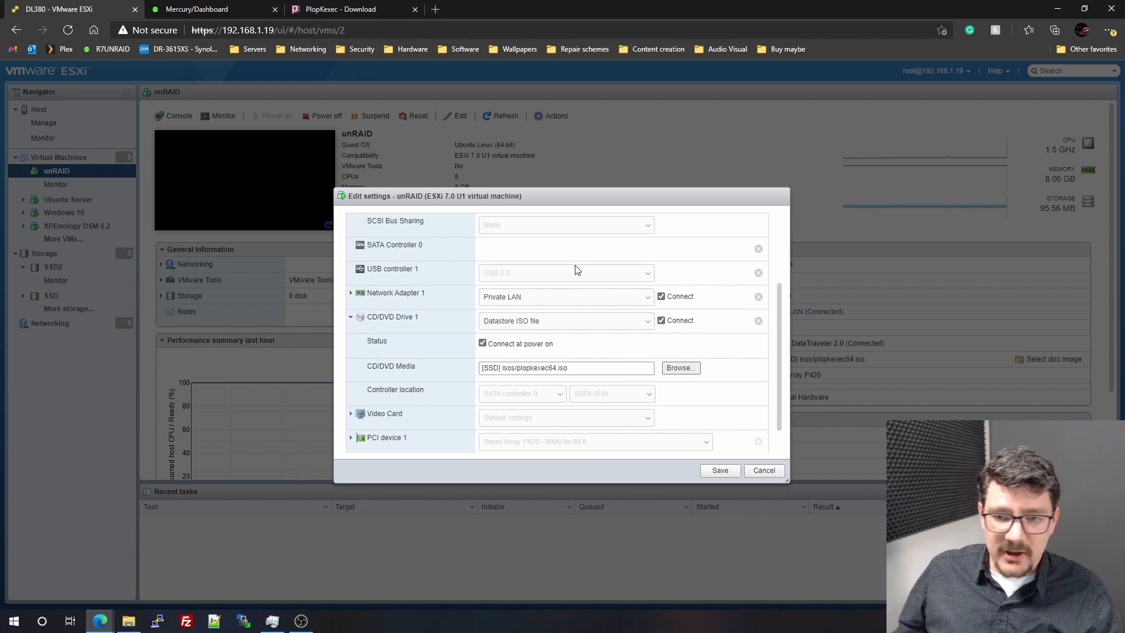
pyautogui.click(208, 8)
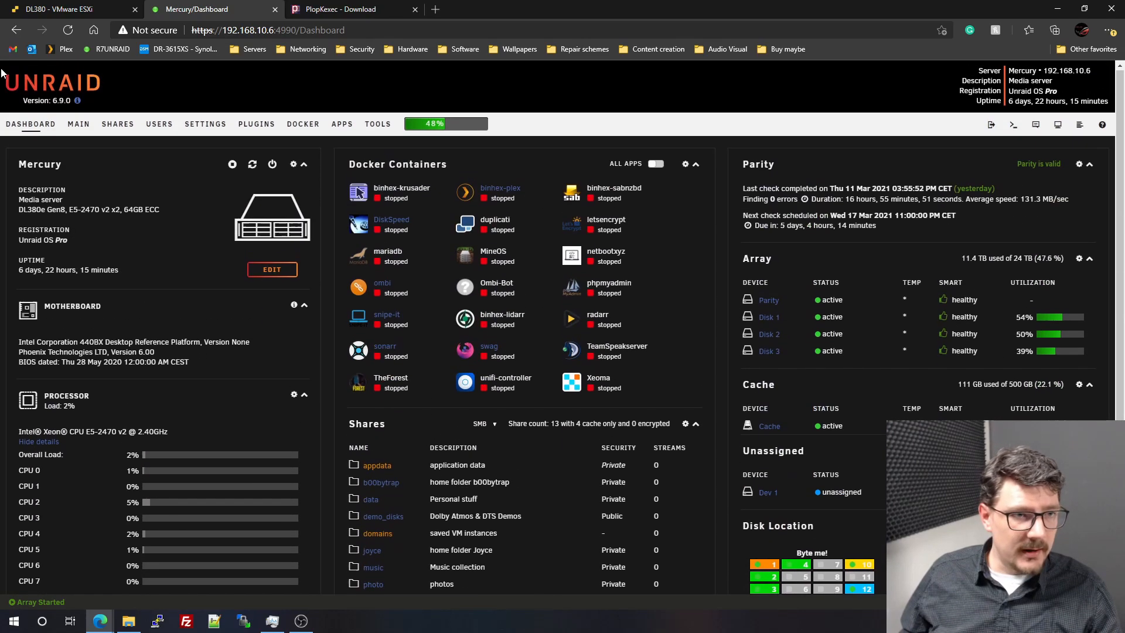
# Shut down the Mercury server from Unraid's Main page Array Operation, then return to ESXi.
pyautogui.click(78, 124)
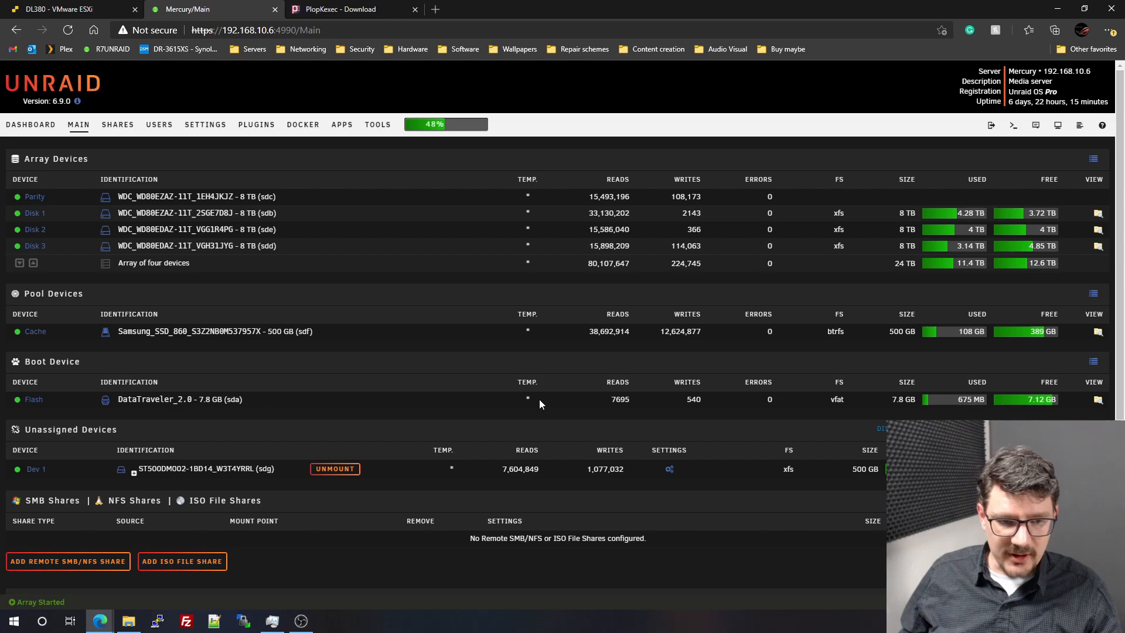
pyautogui.scroll(-3)
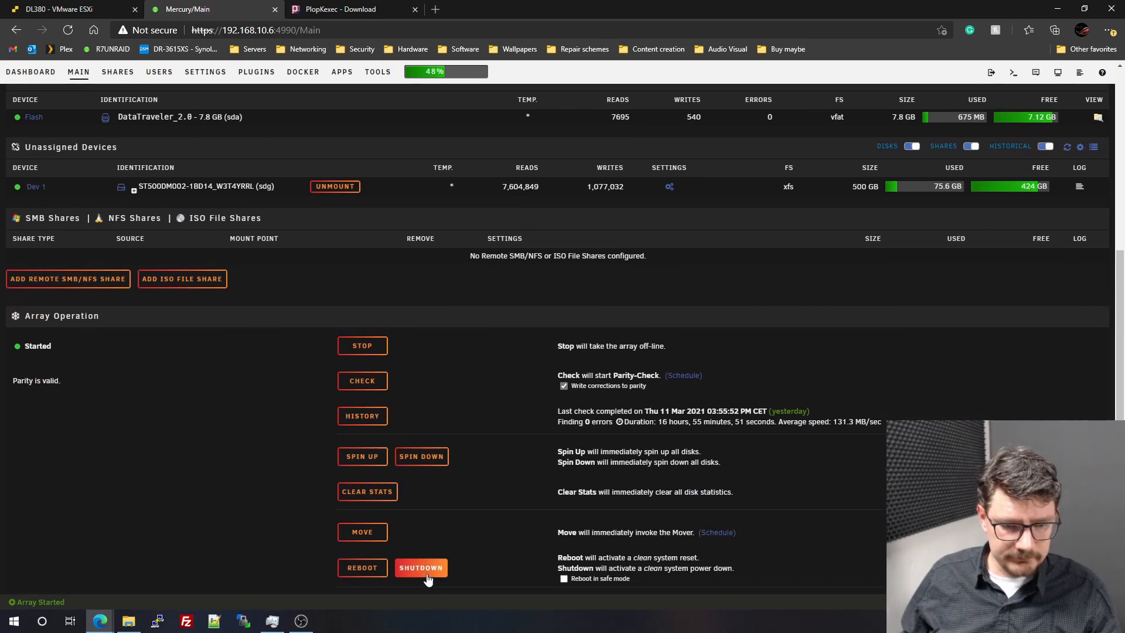
pyautogui.click(421, 568)
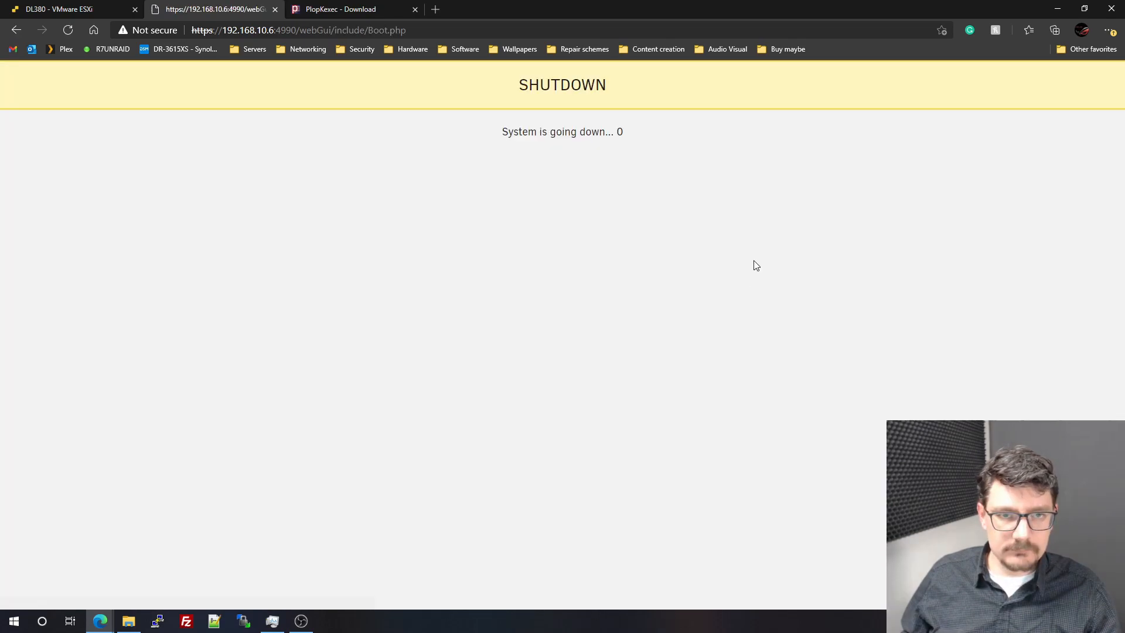
pyautogui.click(68, 9)
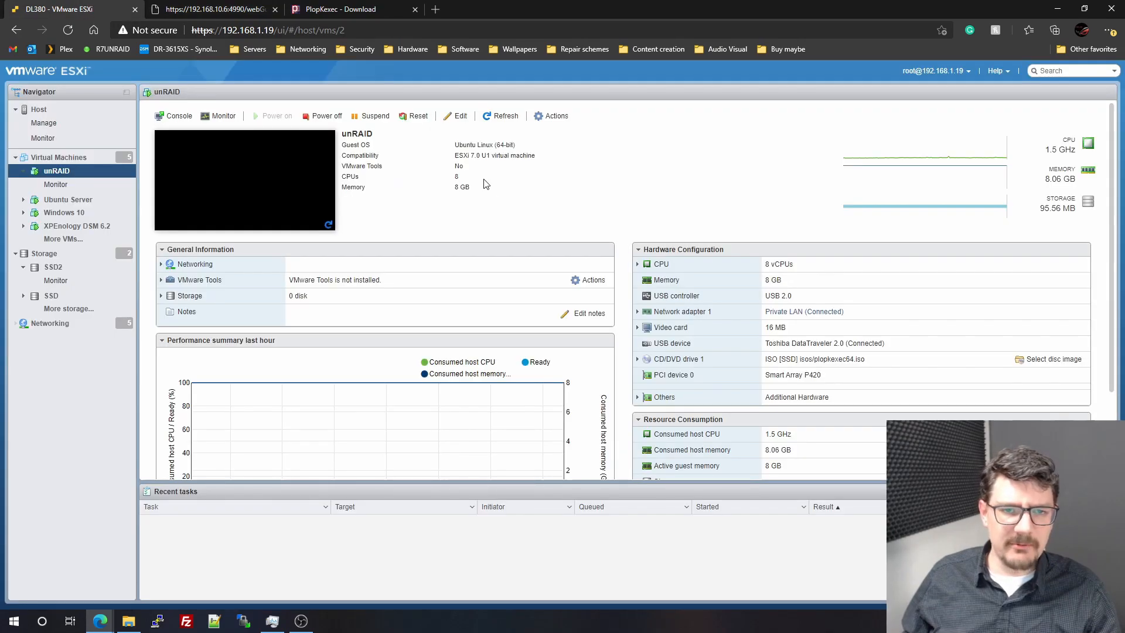
# Change the unRAID VM's memory from 8 GB to 16 GB and save.
pyautogui.doubleClick(463, 186)
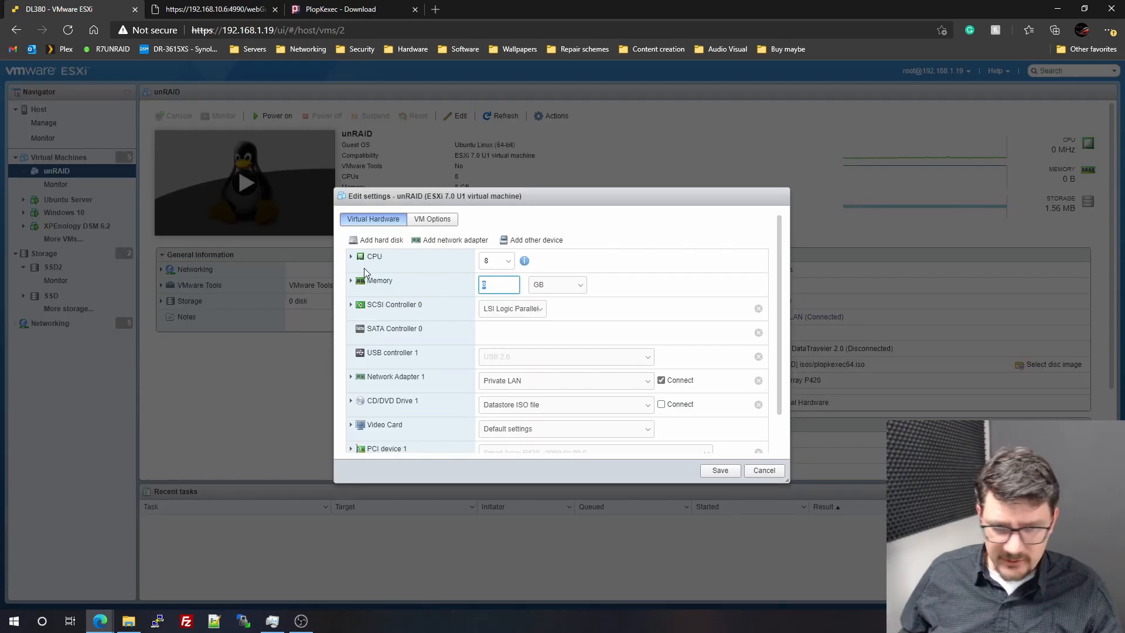
pyautogui.write('1')
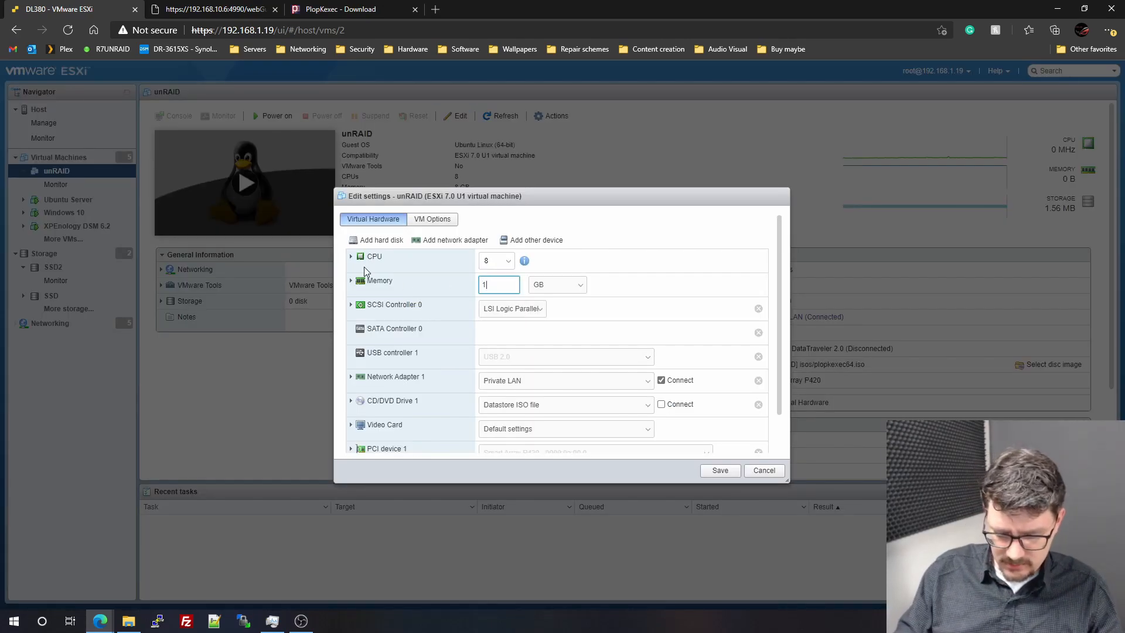
pyautogui.write('16')
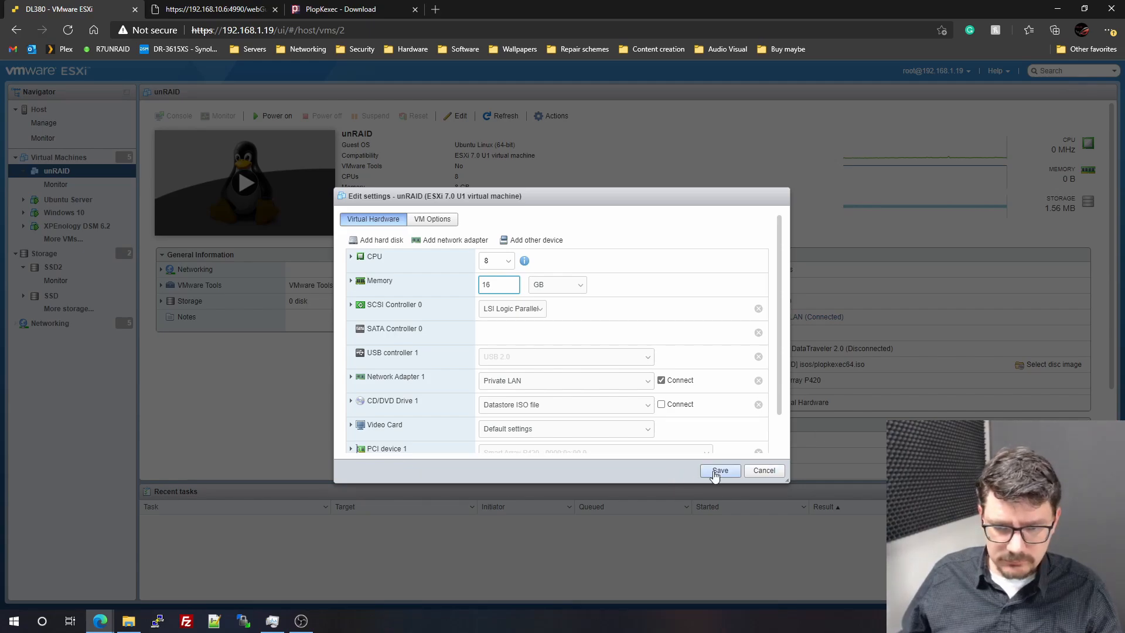
pyautogui.click(719, 470)
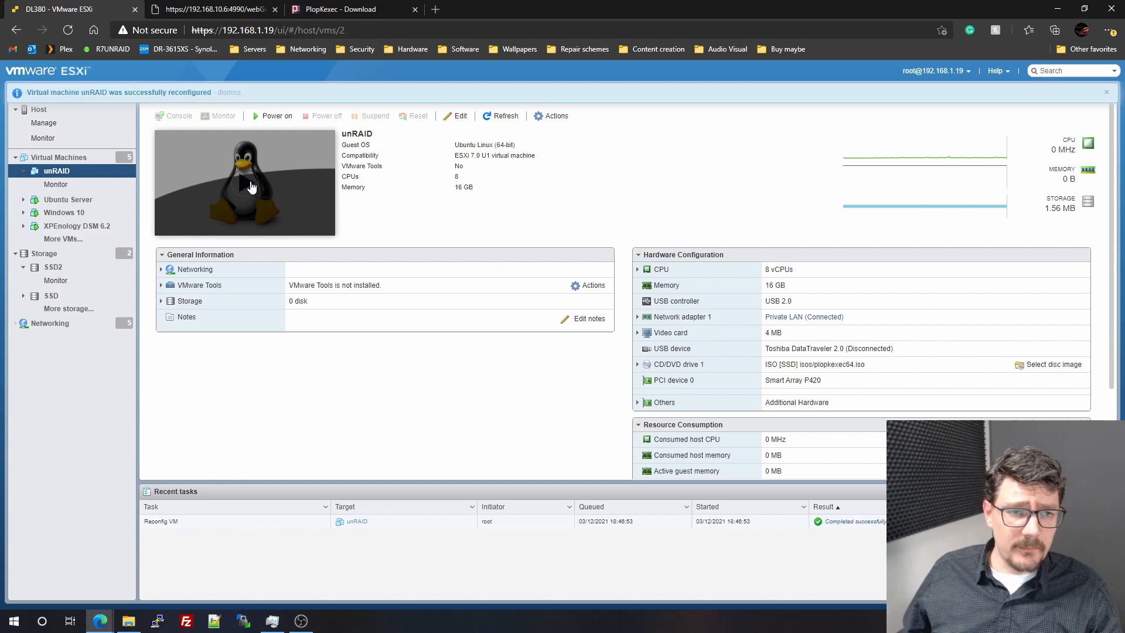
# Power on the unRAID VM and reopen its settings to check the boot devices.
pyautogui.click(276, 115)
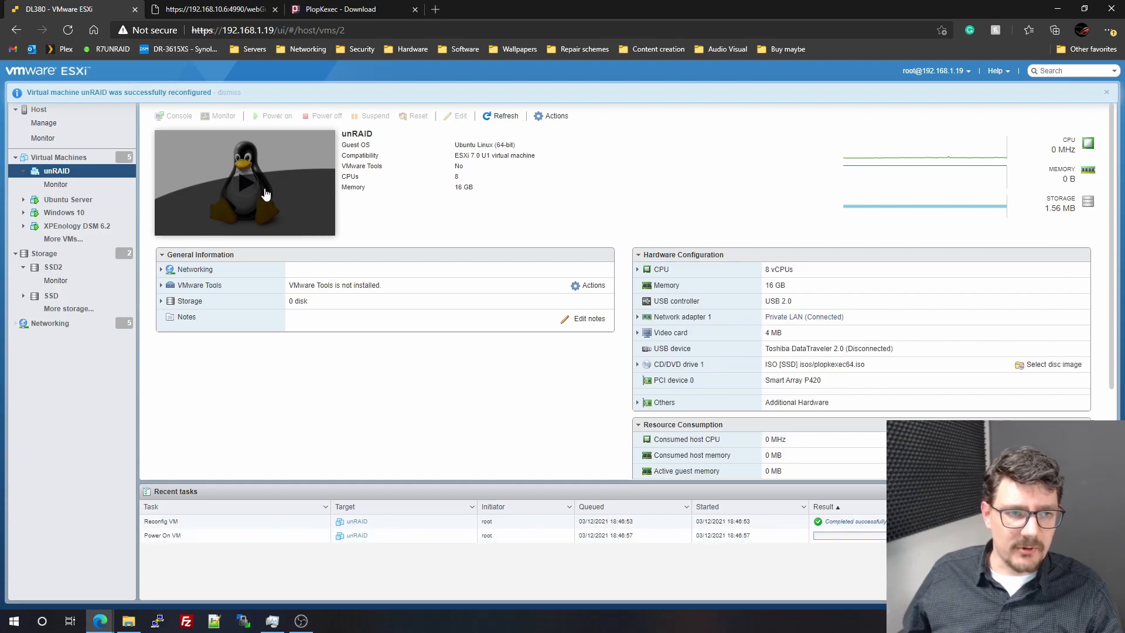
pyautogui.click(244, 183)
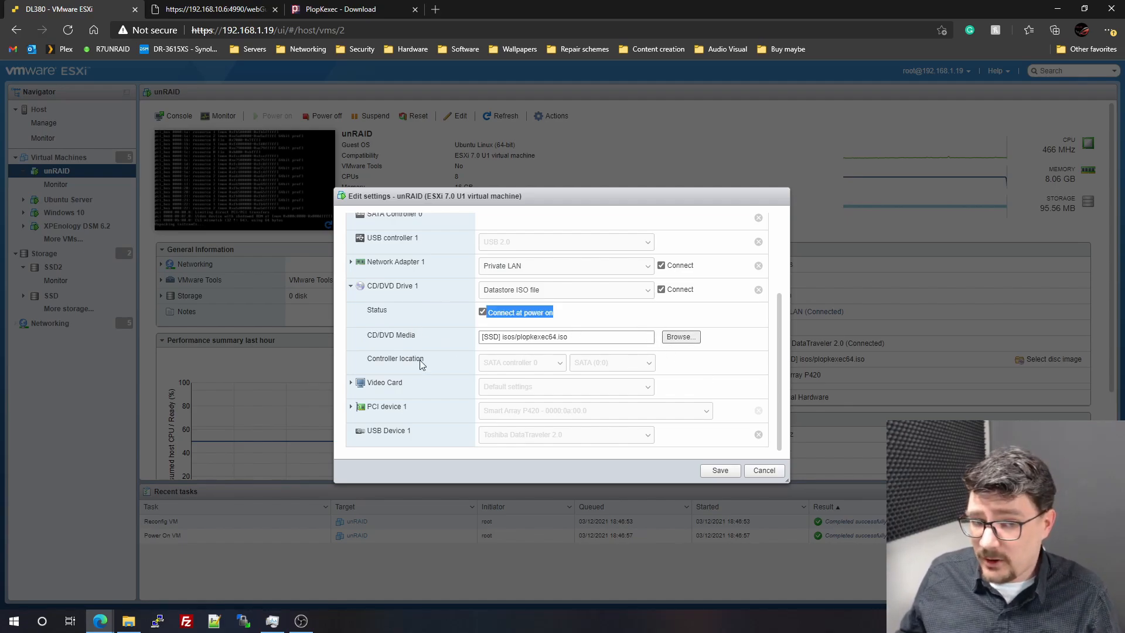
pyautogui.moveTo(517, 419)
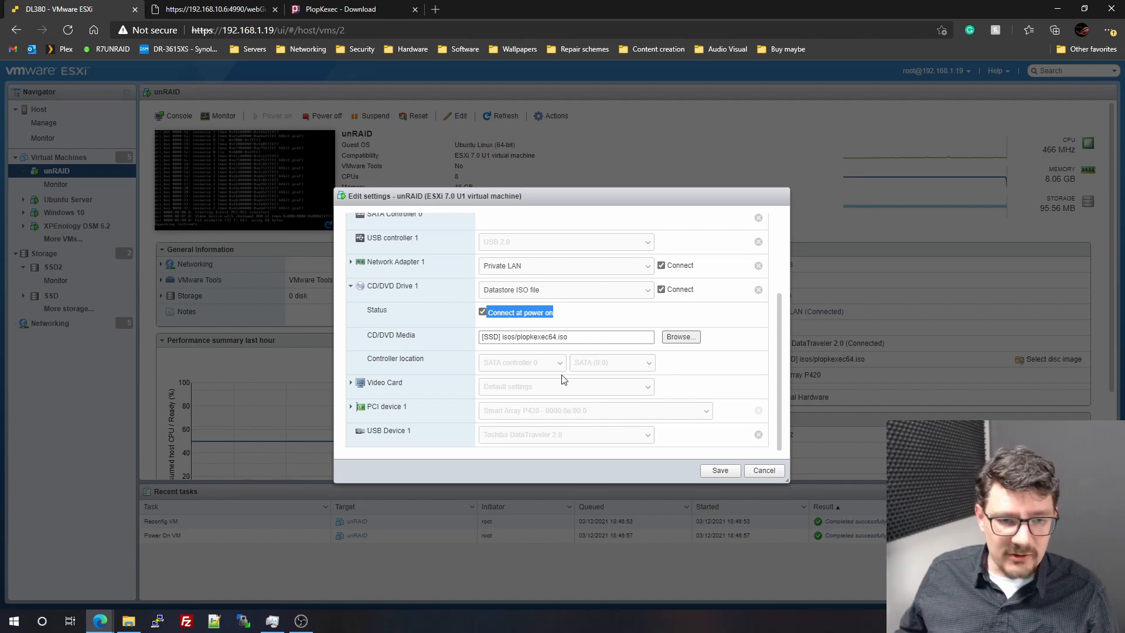
pyautogui.moveTo(576, 437)
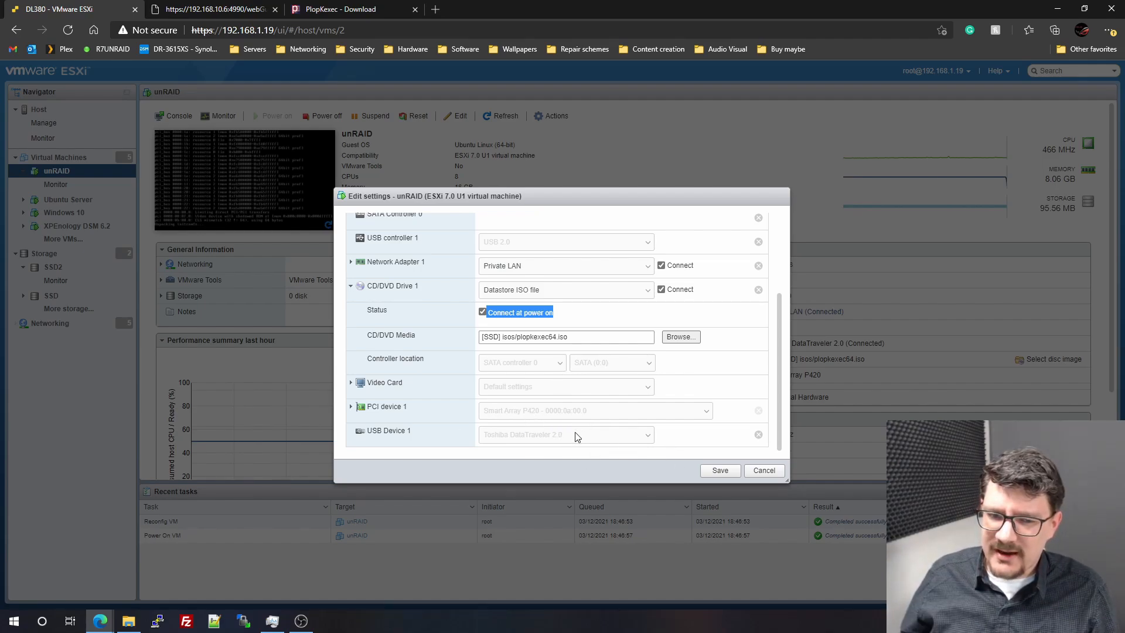
pyautogui.moveTo(646, 448)
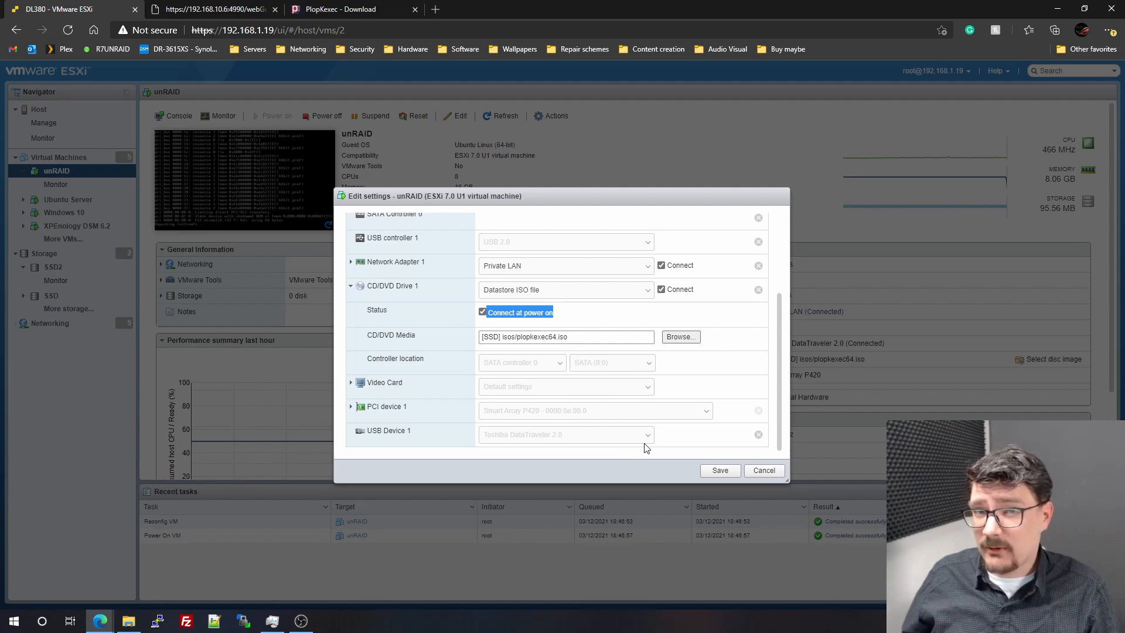
pyautogui.moveTo(664, 444)
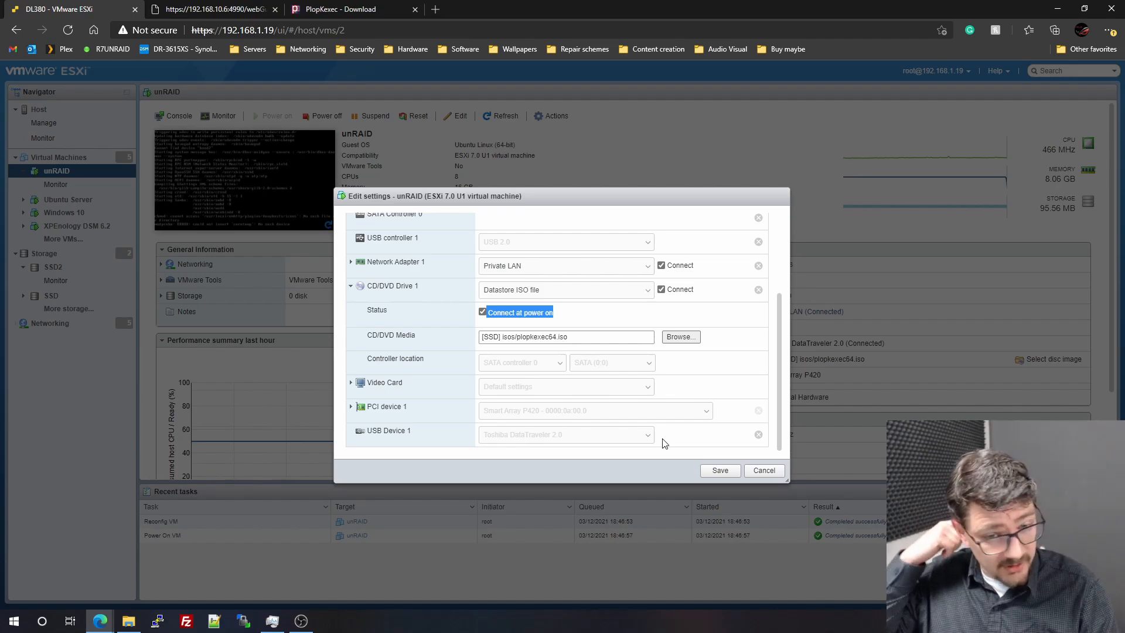
pyautogui.moveTo(659, 444)
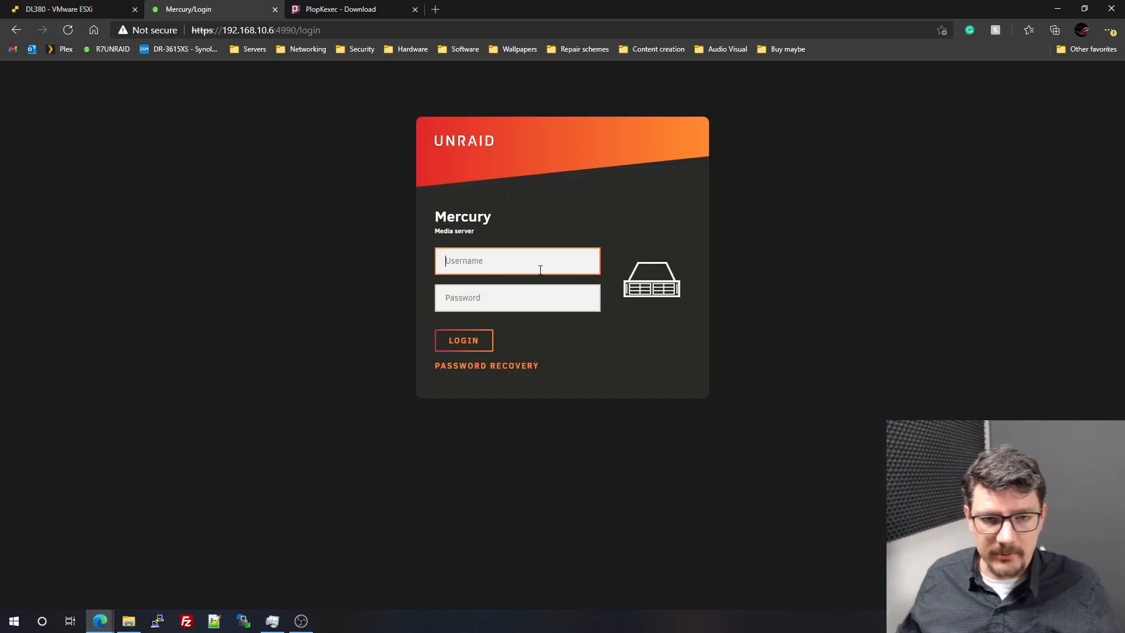
# Log into Unraid as root and start the Mercury array from Array Operation.
pyautogui.write('root')
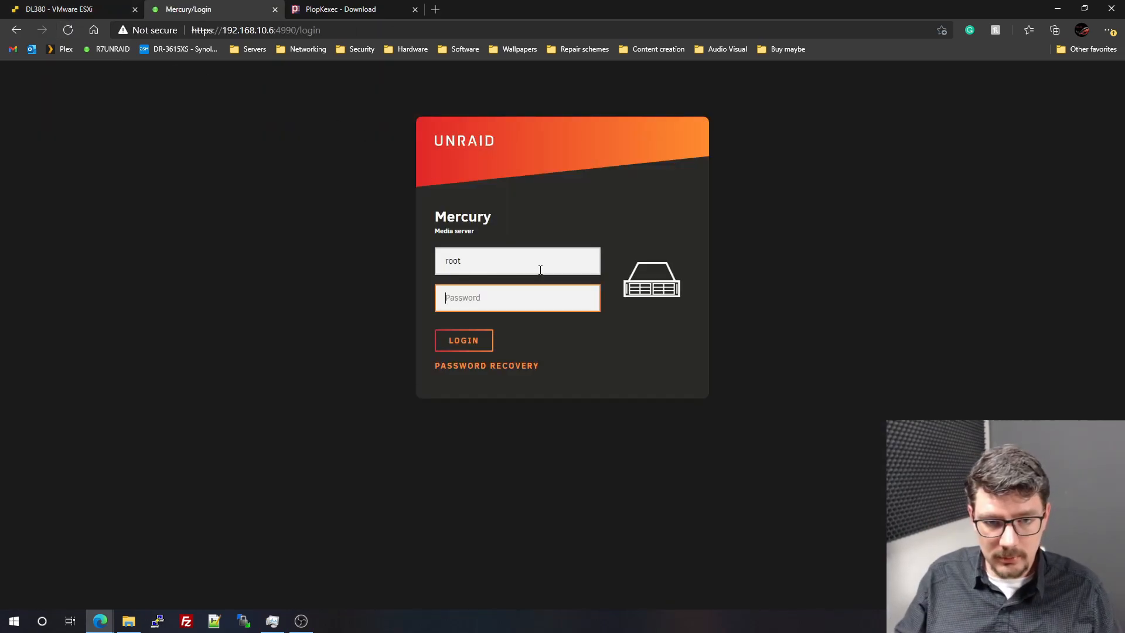
pyautogui.click(463, 340)
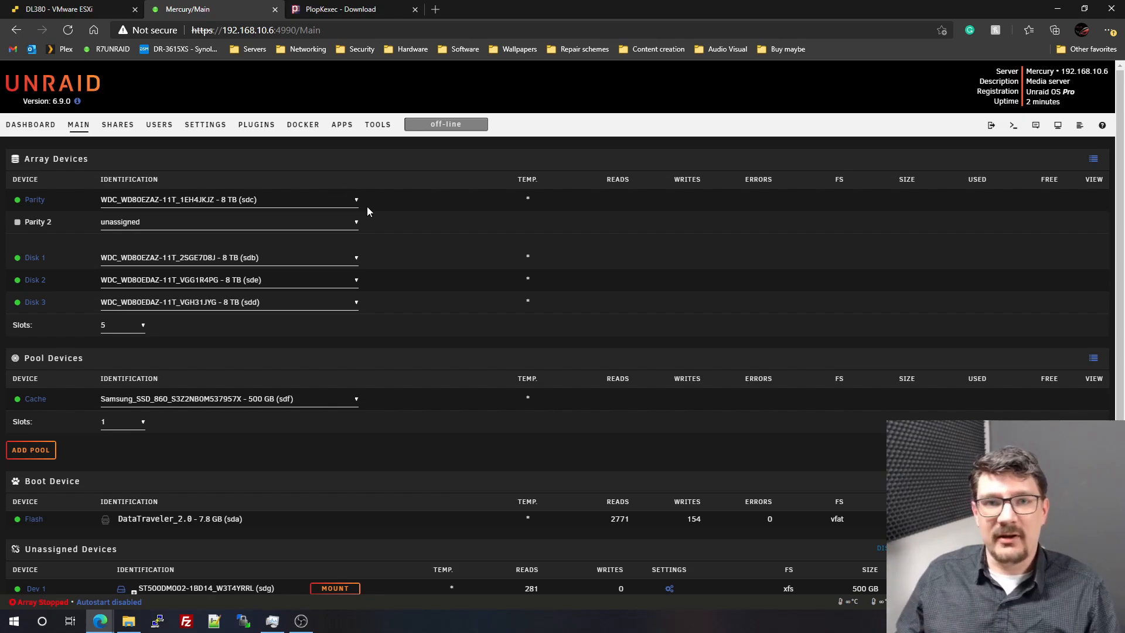
pyautogui.moveTo(209, 196)
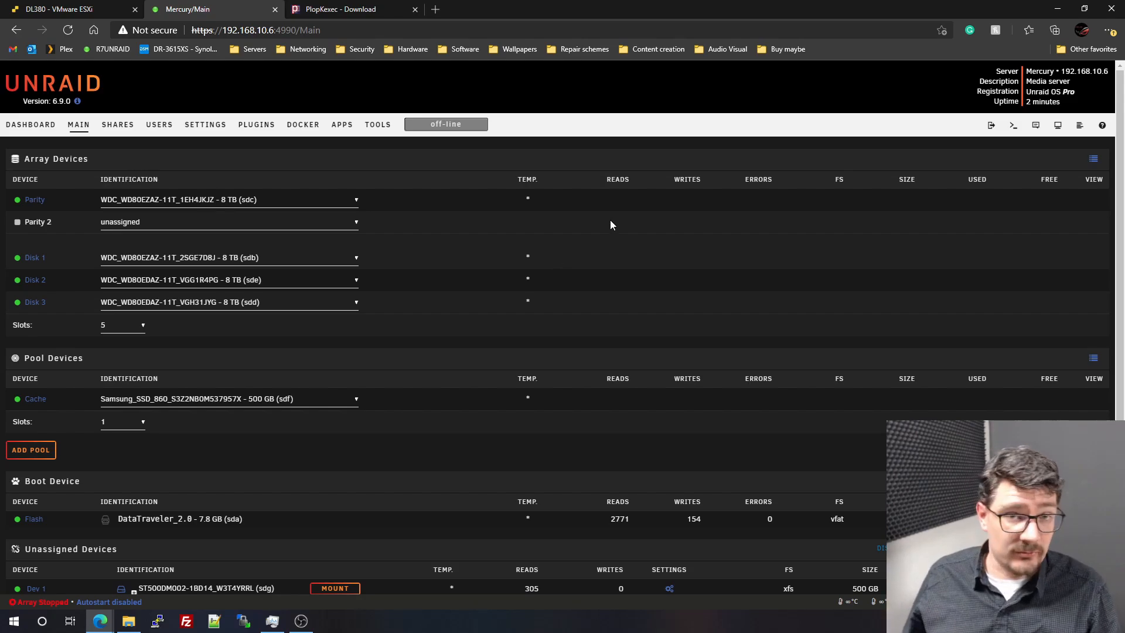
pyautogui.scroll(-3)
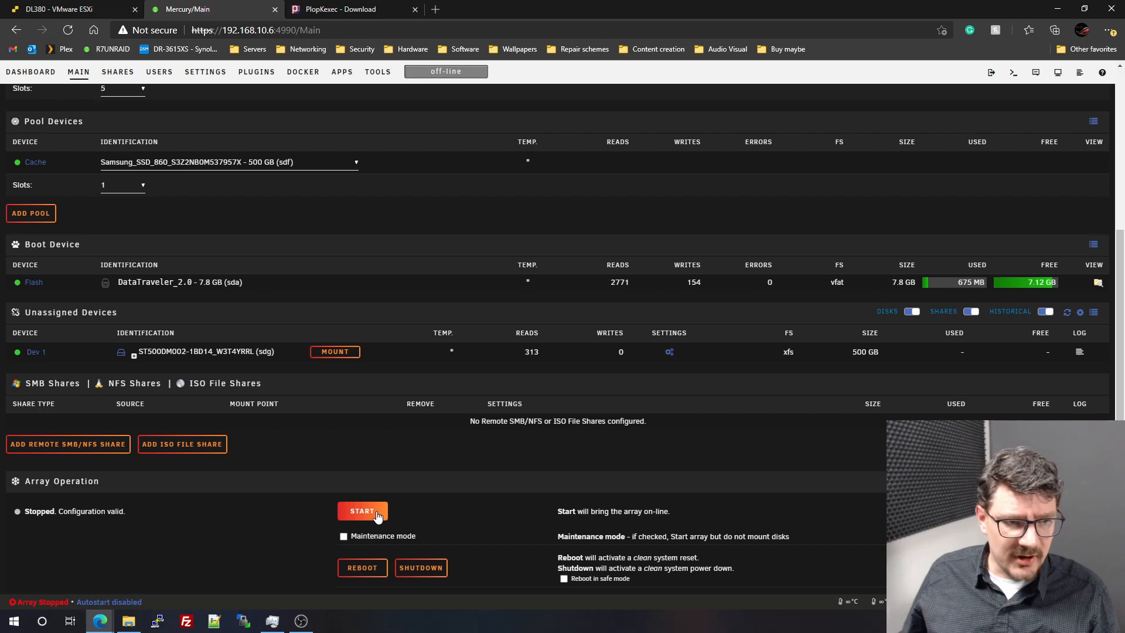
pyautogui.click(362, 511)
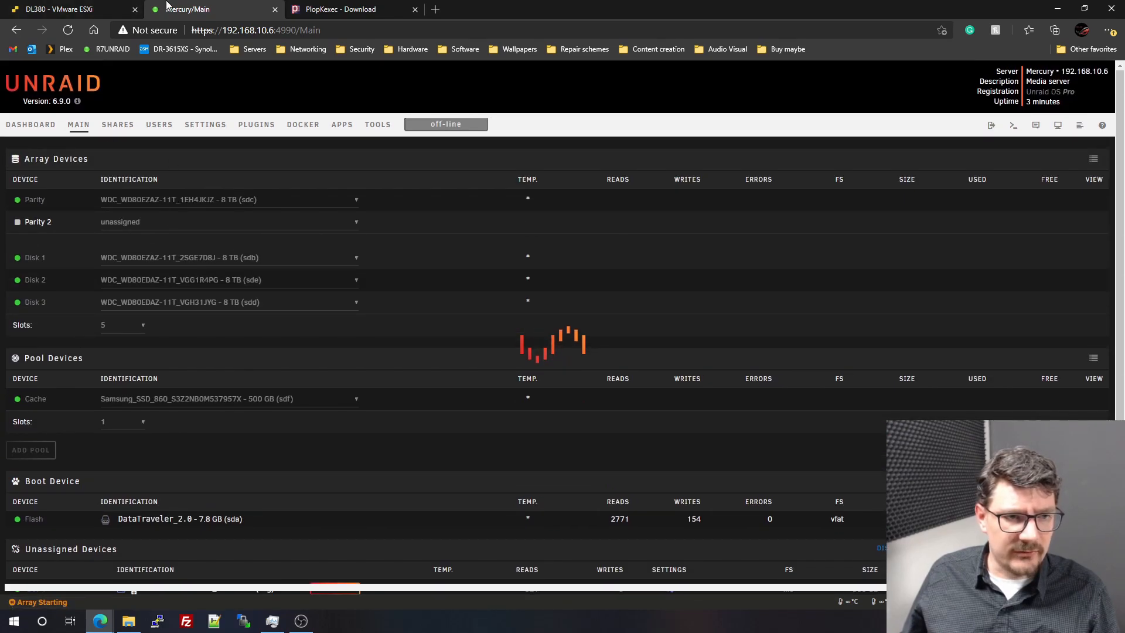
pyautogui.moveTo(441, 463)
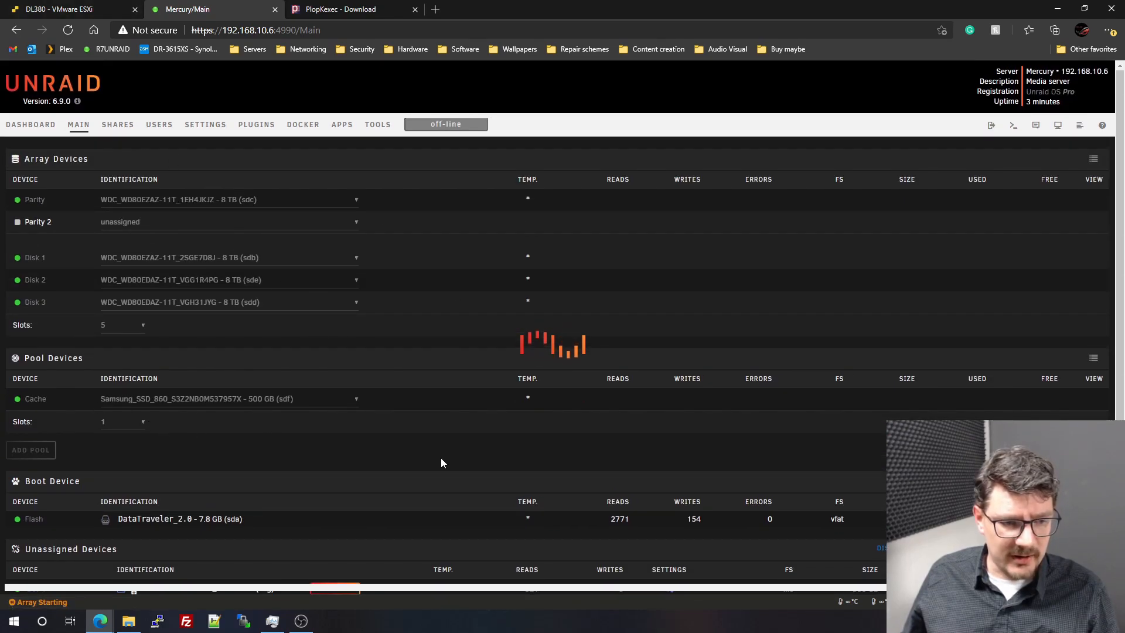
pyautogui.scroll(-3)
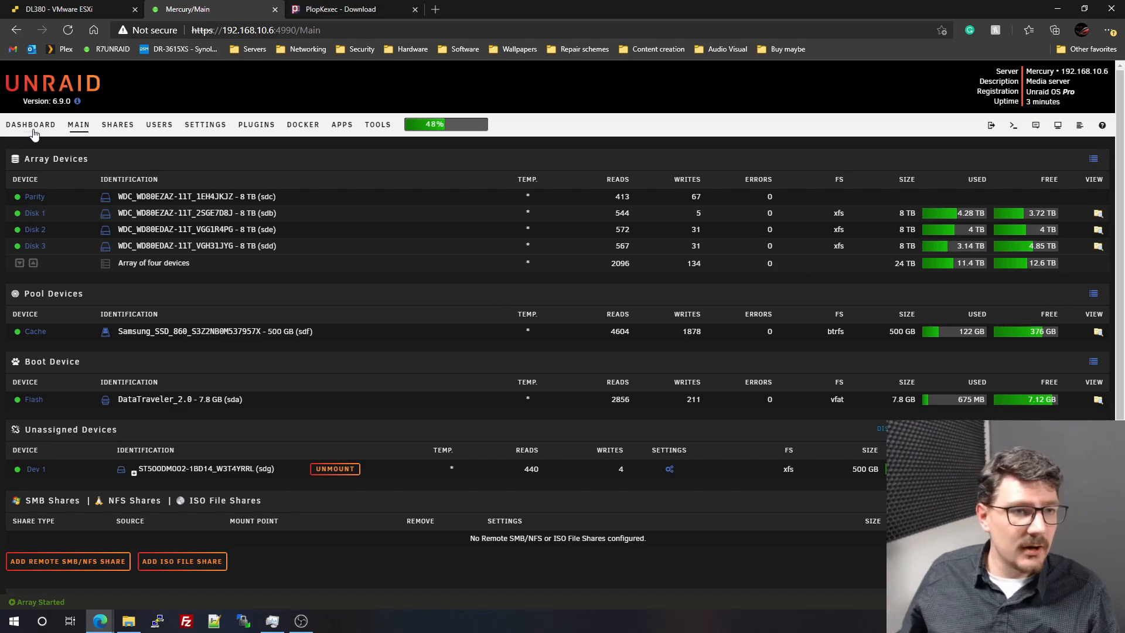
# View the Unraid dashboard's containers, shares and array status.
pyautogui.click(30, 124)
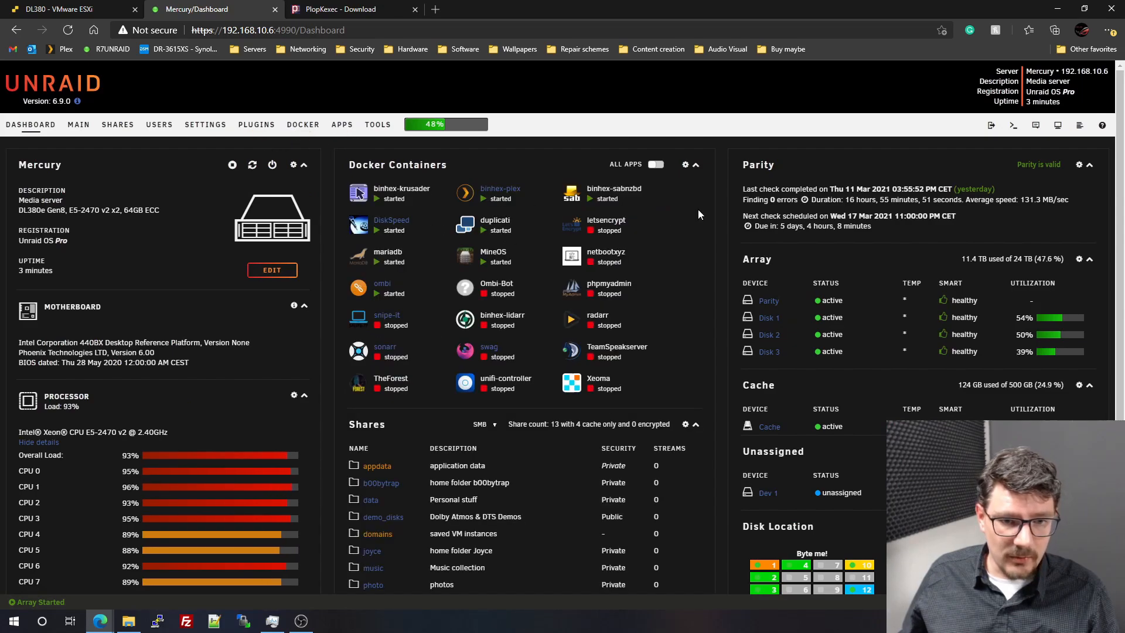
pyautogui.scroll(-3)
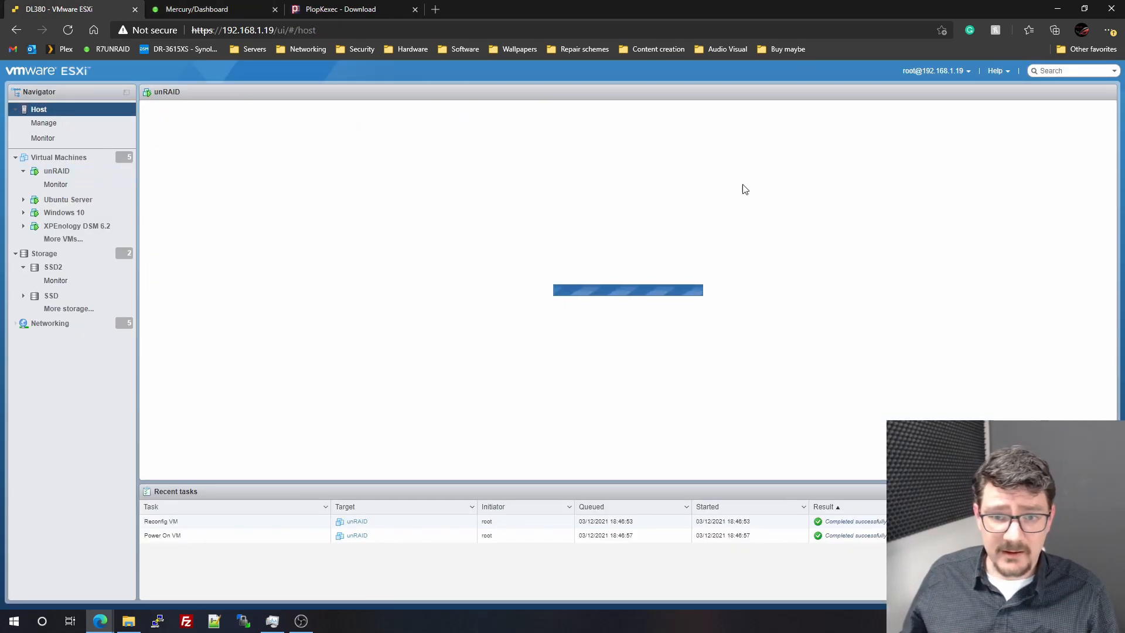
# Inspect the ESXi host's memory usage, then return to the Unraid dashboard showing 16 GiB RAM.
pyautogui.click(39, 109)
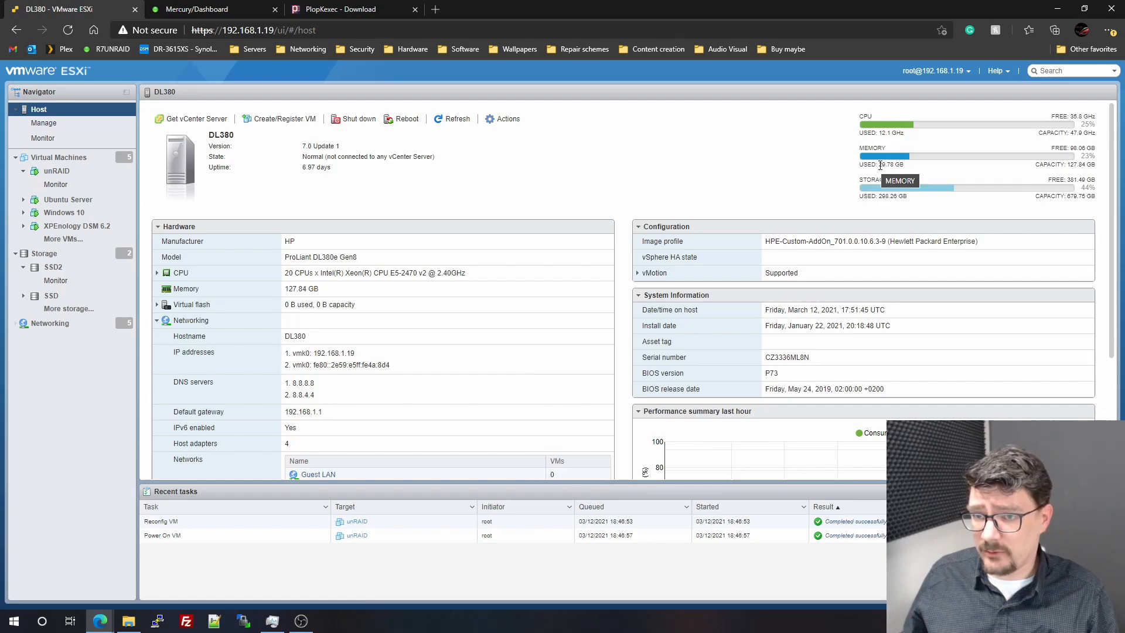
pyautogui.click(208, 9)
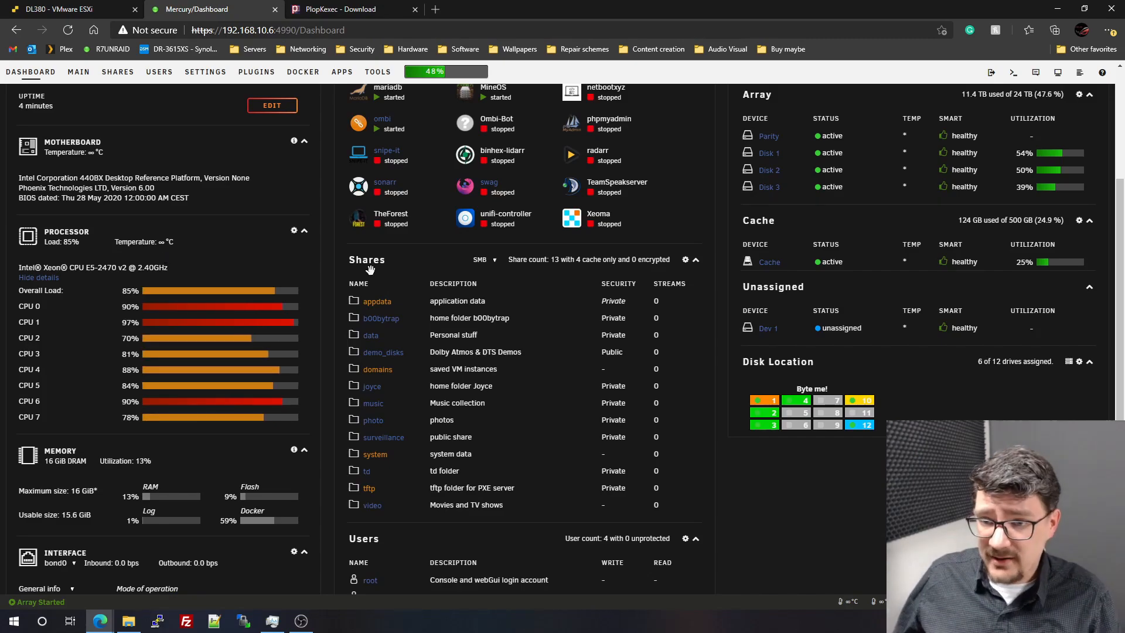
# Review the Unraid dashboard's memory and processor panels, then switch back to the DL380 ESXi host.
pyautogui.scroll(-3)
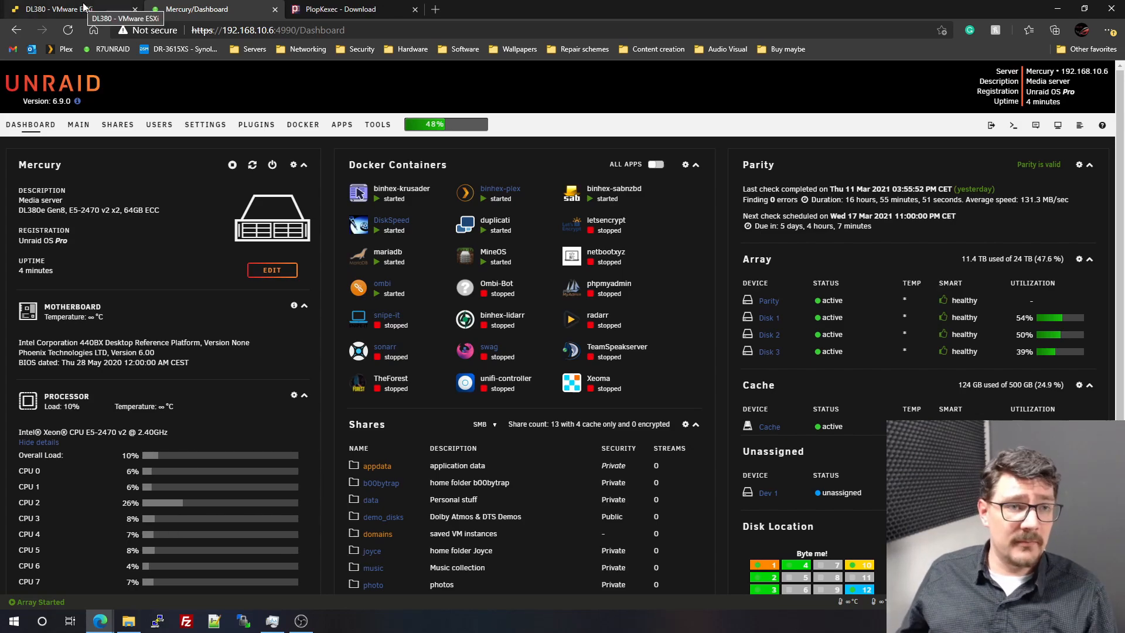
pyautogui.click(64, 9)
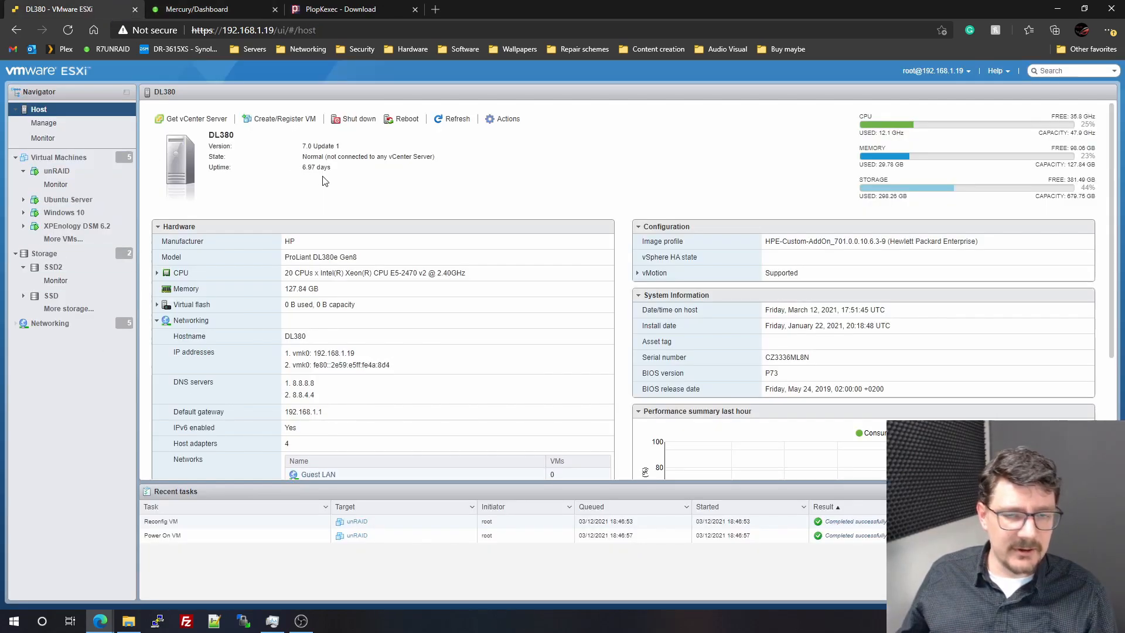
# Select the Windows 10 VM in the Navigator and open its console.
pyautogui.click(64, 212)
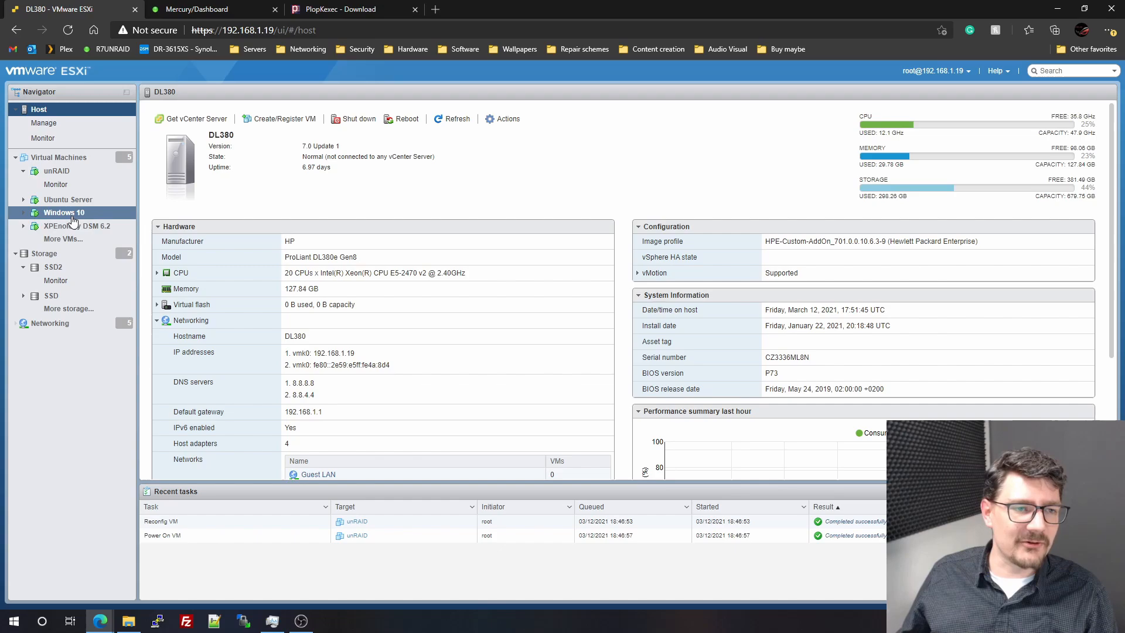
pyautogui.click(64, 212)
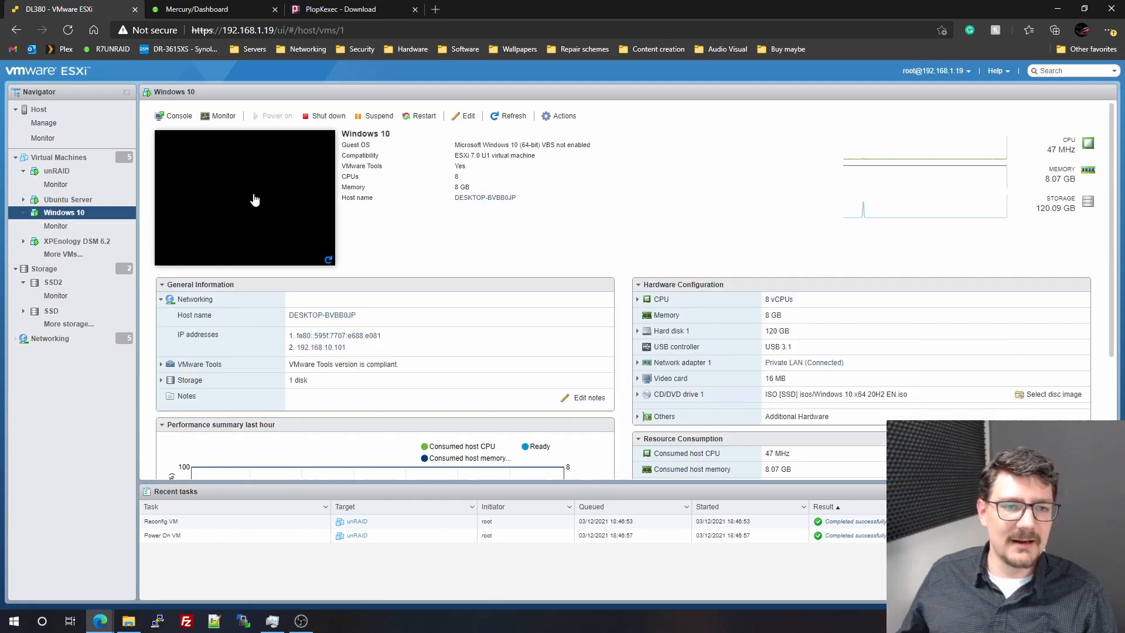
pyautogui.click(255, 199)
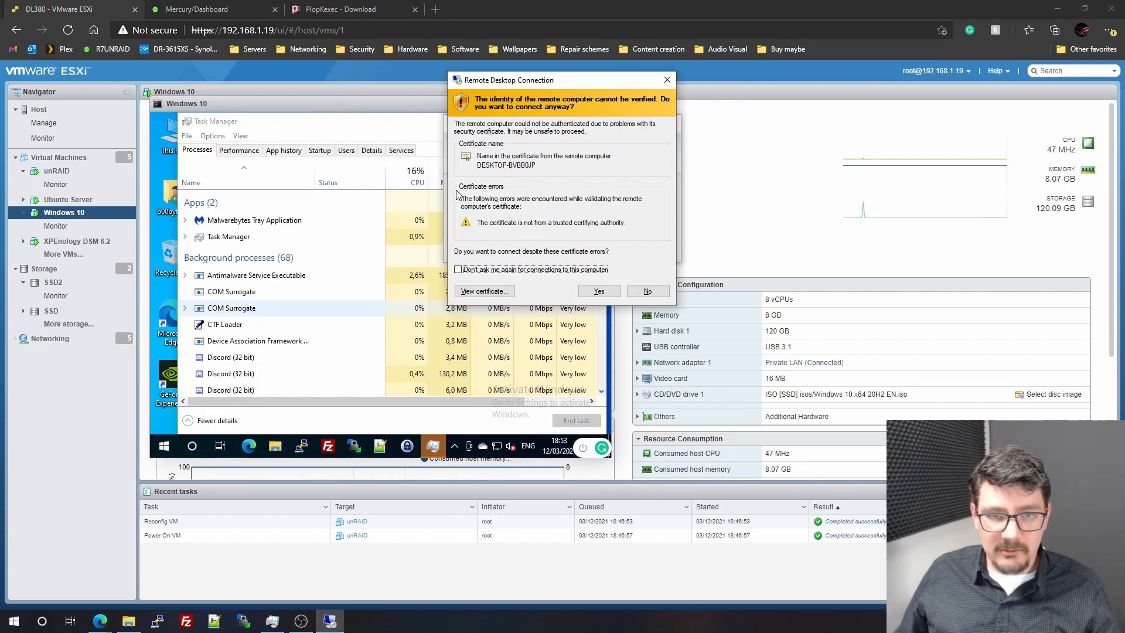
# Trust the Windows 10 VM's certificate permanently and connect via Remote Desktop.
pyautogui.click(457, 269)
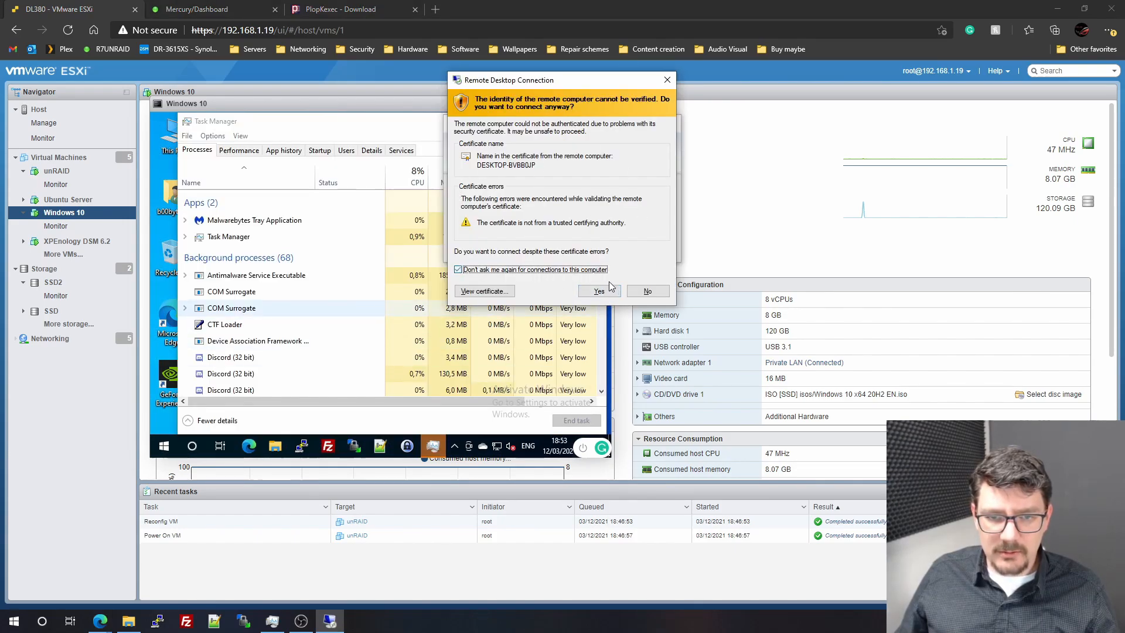
pyautogui.click(599, 291)
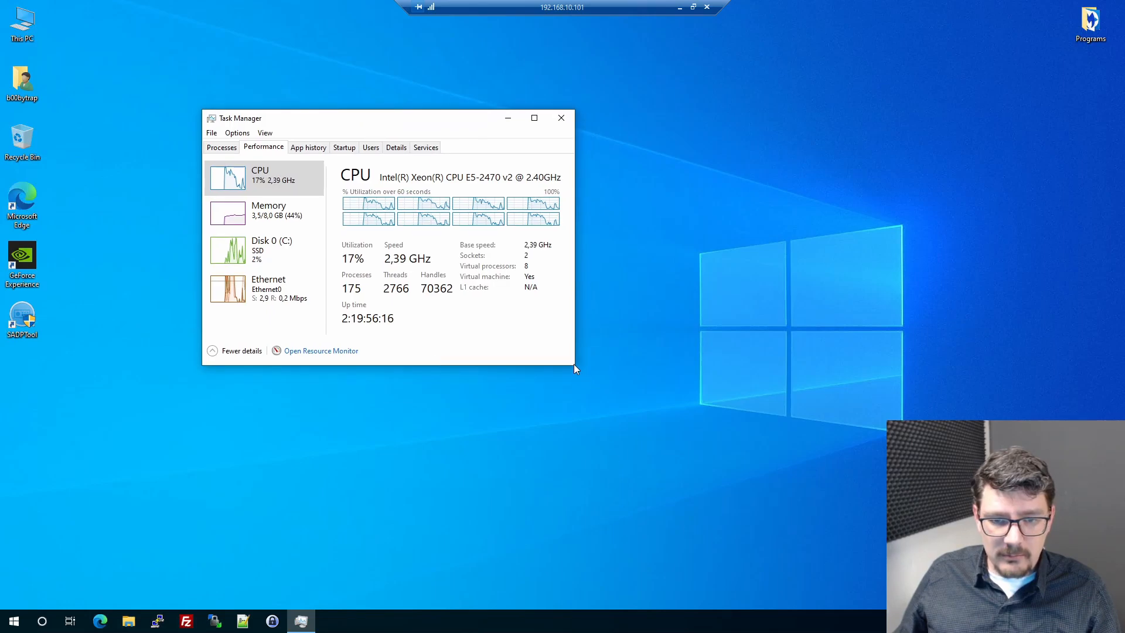
# Enlarge Task Manager, view Disk 0 (C:) activity, then launch Edge on the remote desktop.
pyautogui.moveTo(574, 369); pyautogui.dragTo(712, 488)
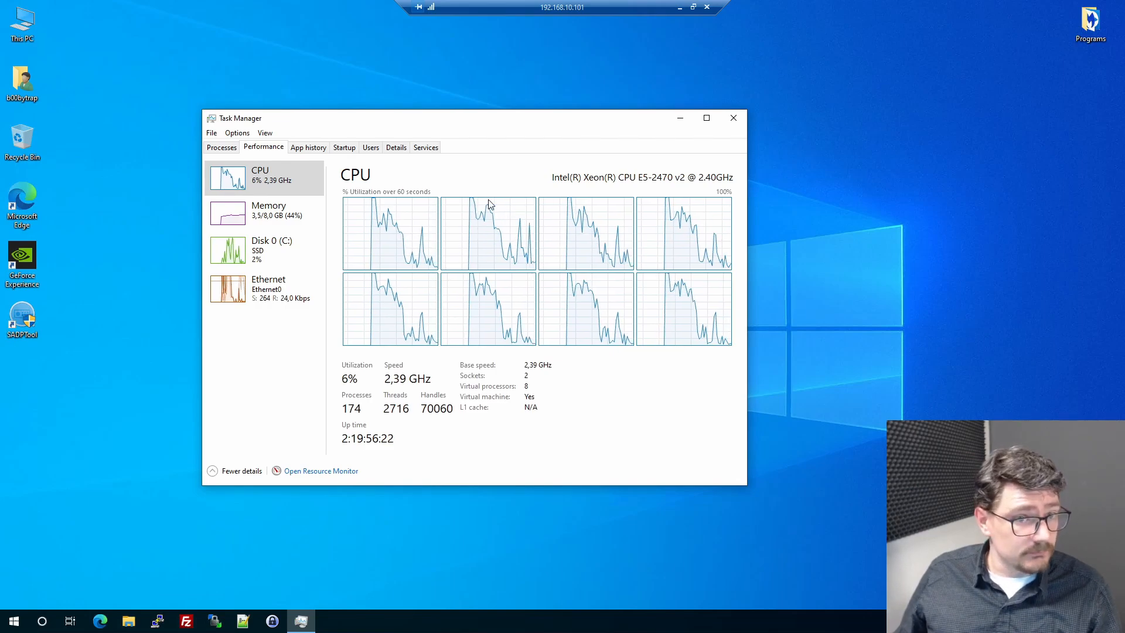
pyautogui.click(258, 211)
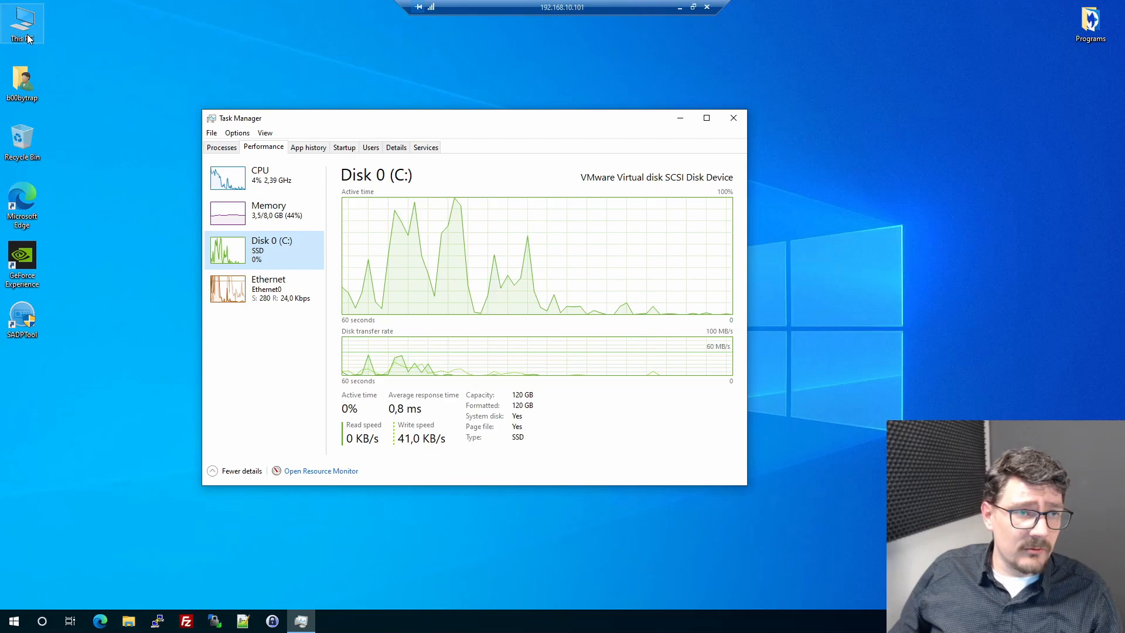
pyautogui.doubleClick(21, 21)
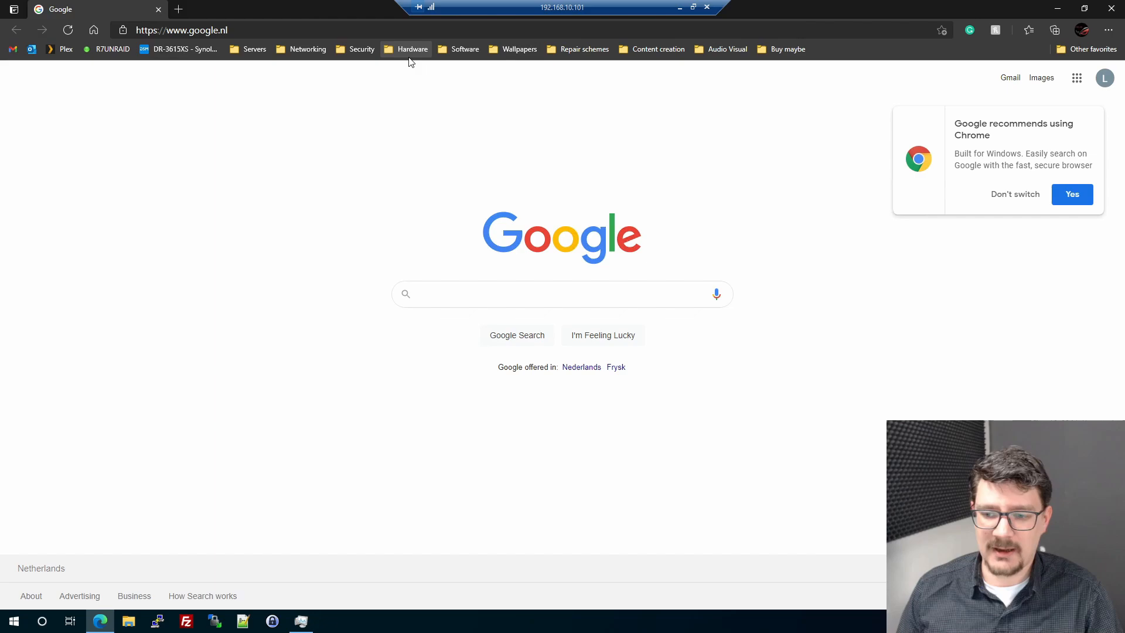
# Close the Edge browser's Google tab, returning to Task Manager's drive C: activity.
pyautogui.click(562, 294)
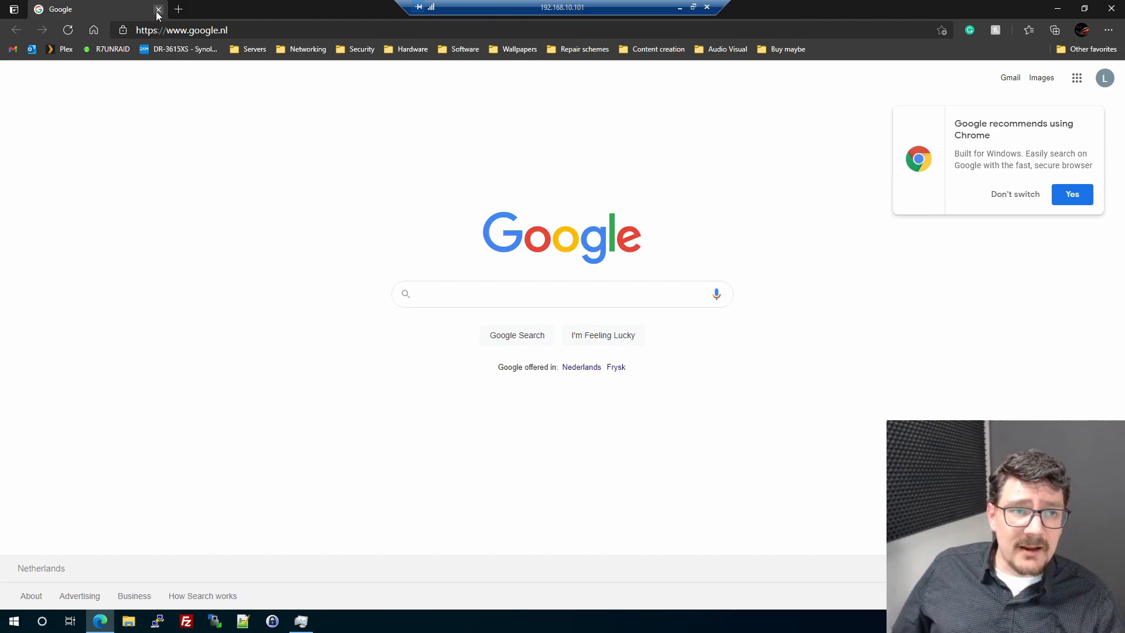
pyautogui.click(159, 9)
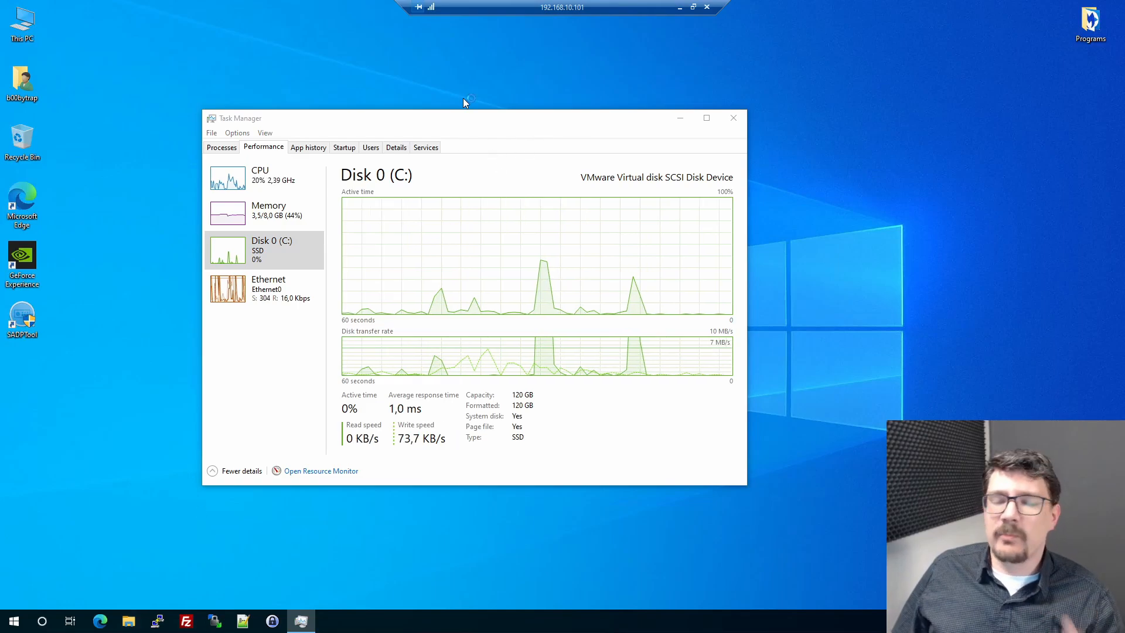
pyautogui.click(128, 620)
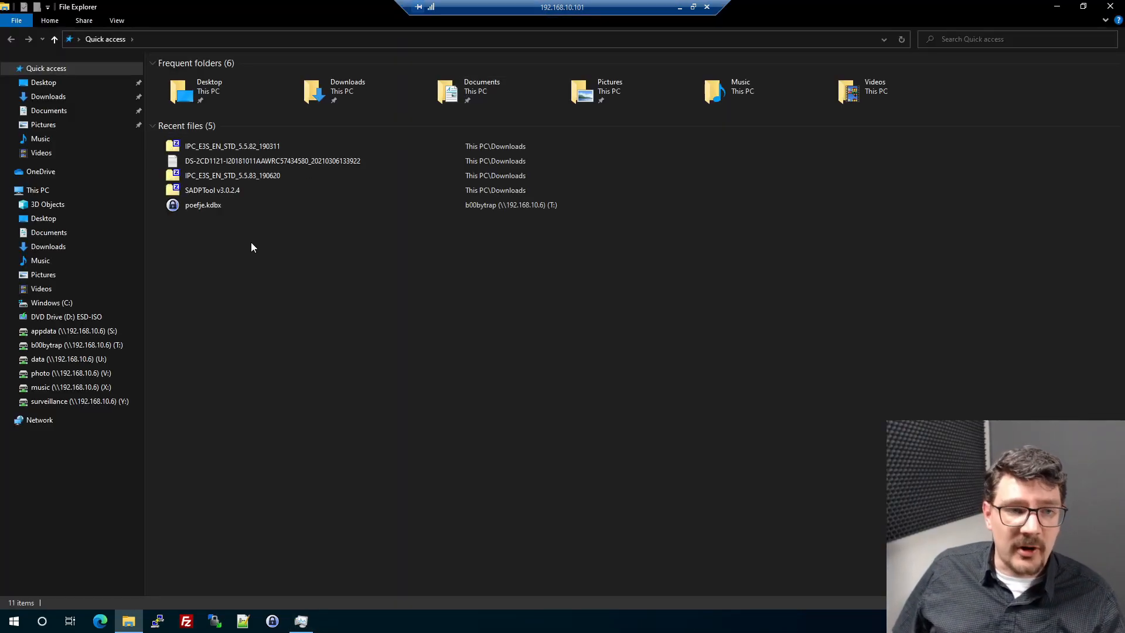
pyautogui.moveTo(230, 242)
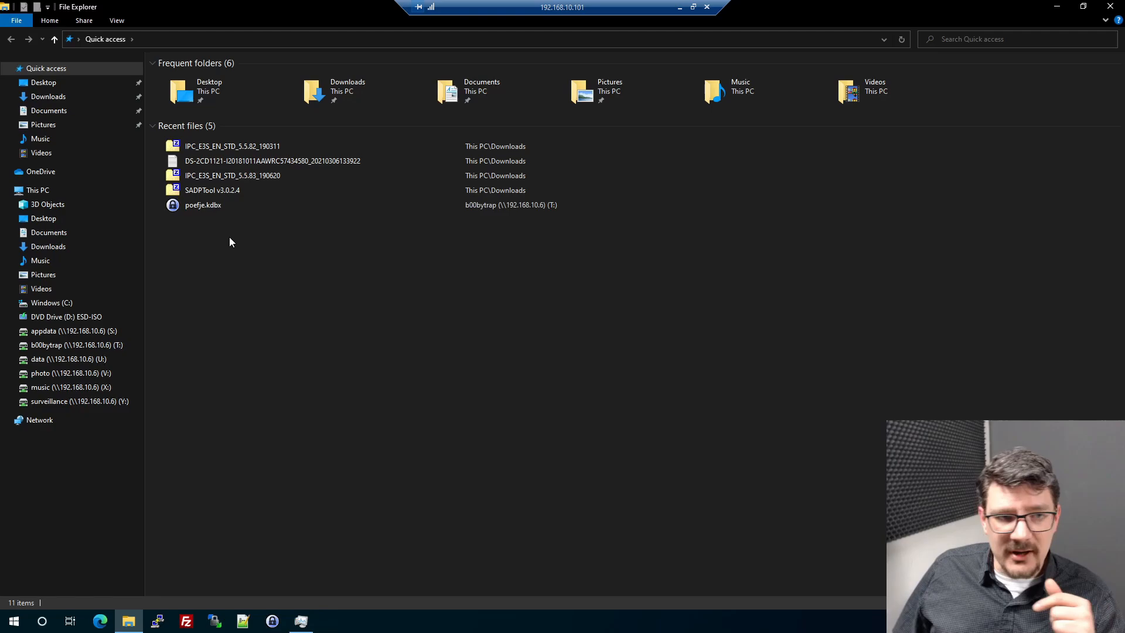
pyautogui.moveTo(307, 309)
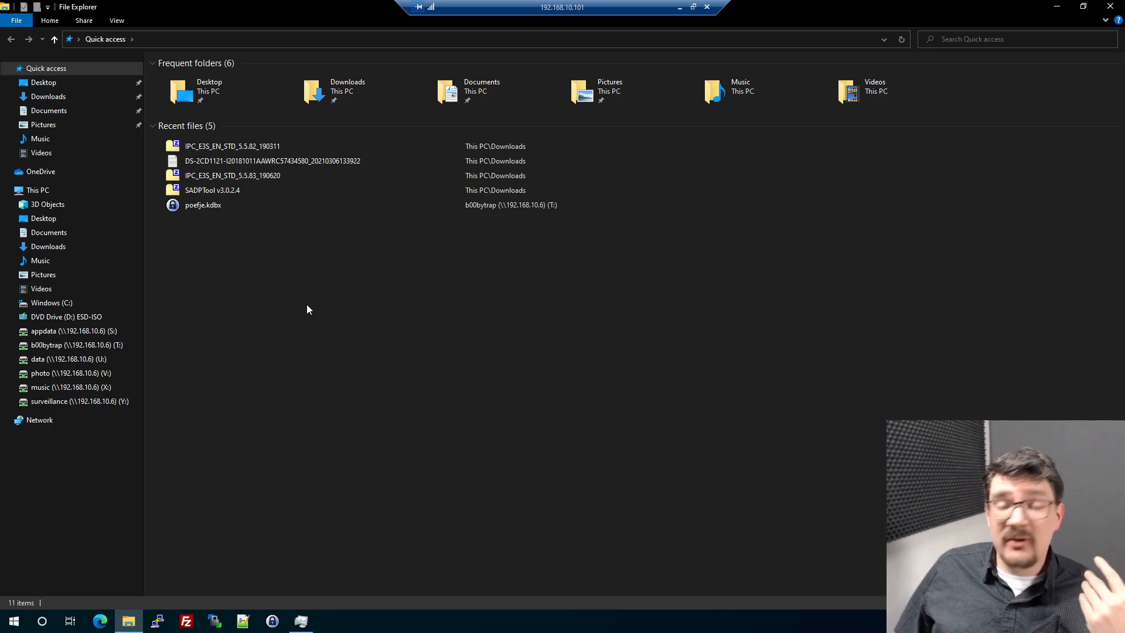
pyautogui.moveTo(424, 28)
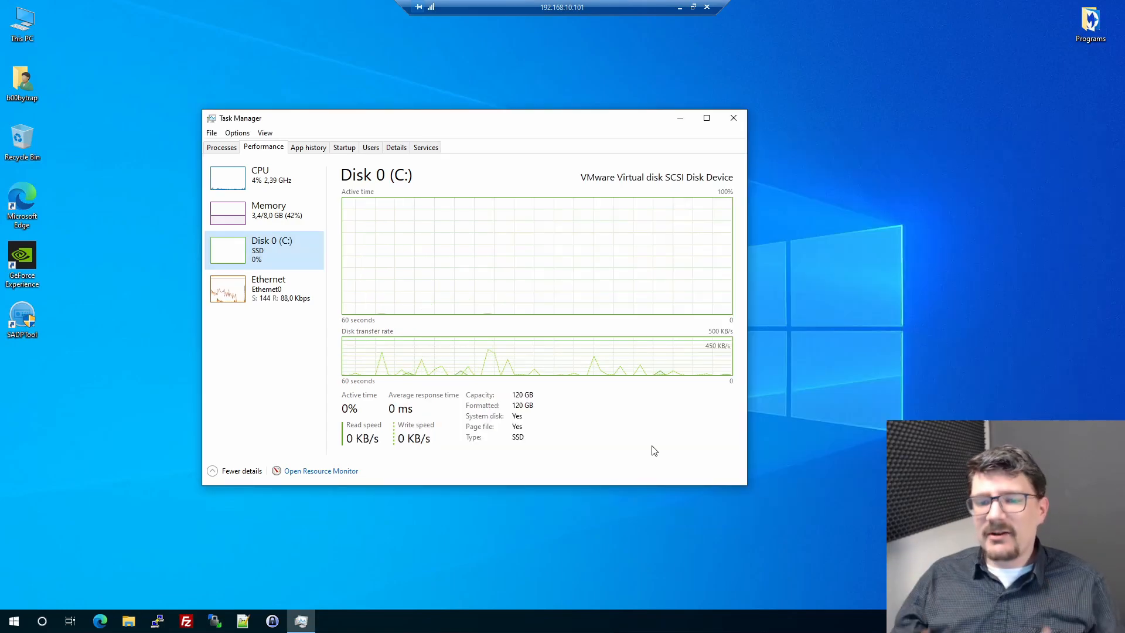
pyautogui.moveTo(464, 353)
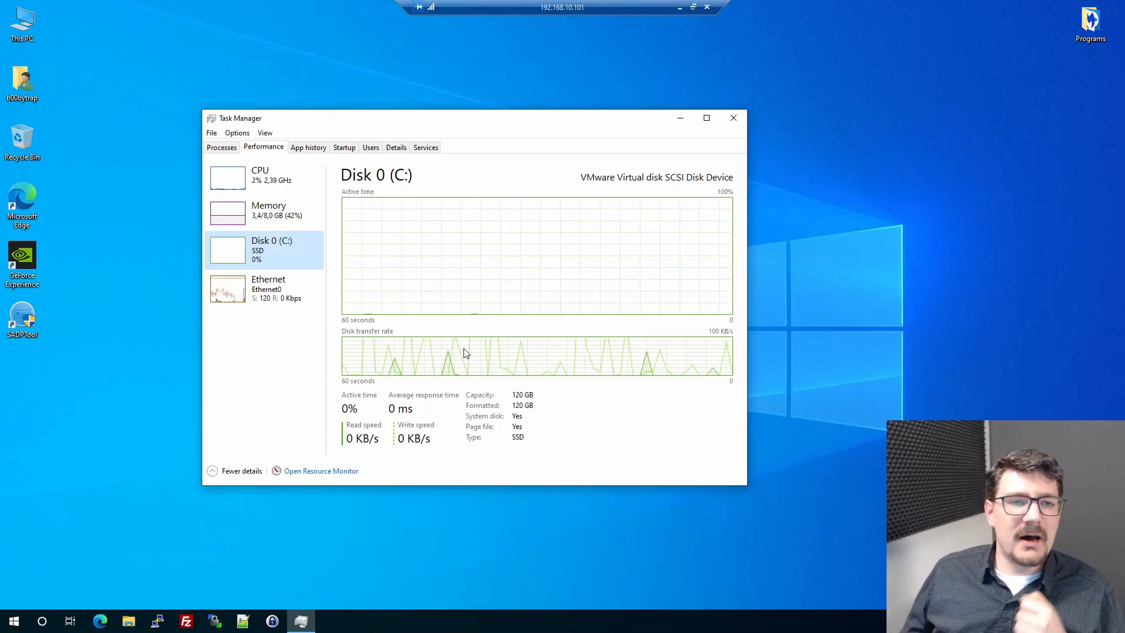
# Switch Task Manager's Performance view to the nearly idle CPU utilisation graphs.
pyautogui.click(260, 175)
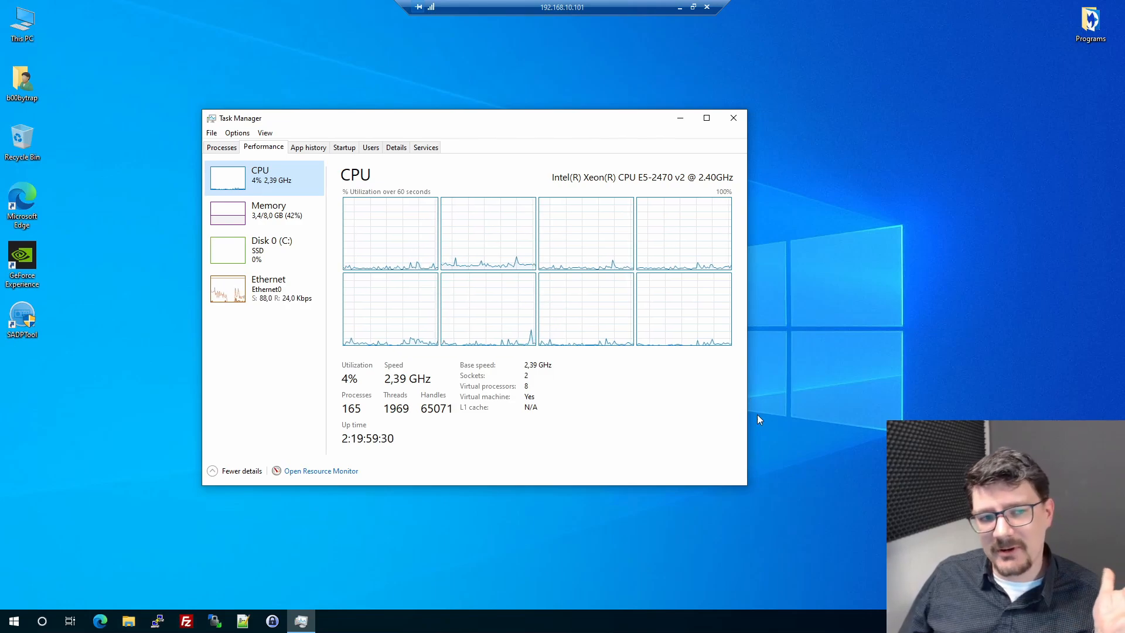
pyautogui.moveTo(736, 359)
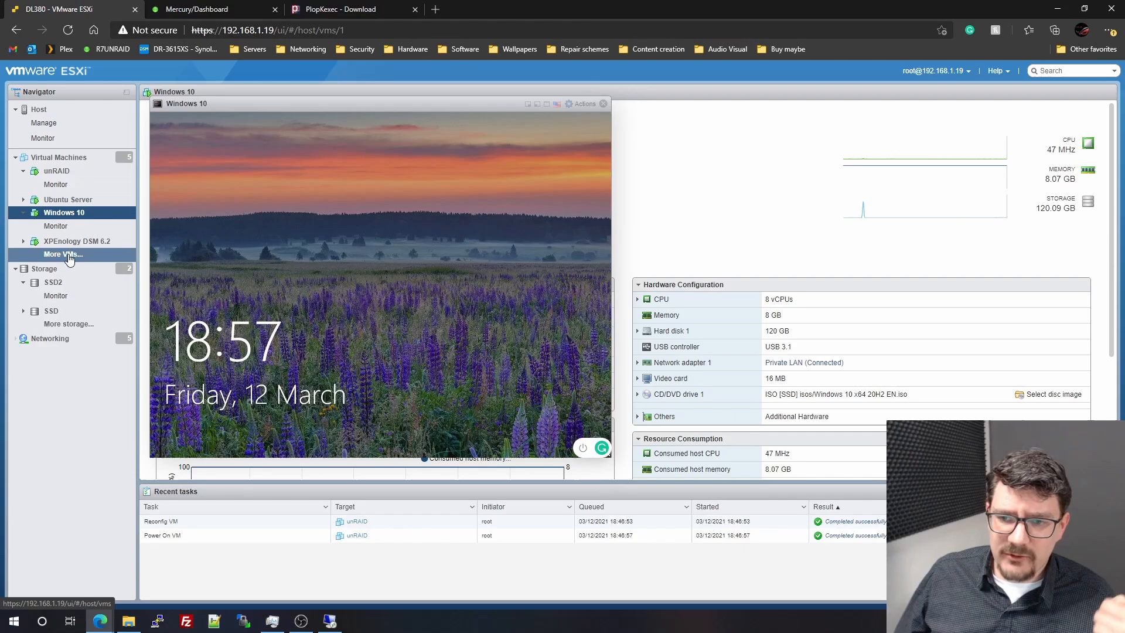
pyautogui.moveTo(758, 275)
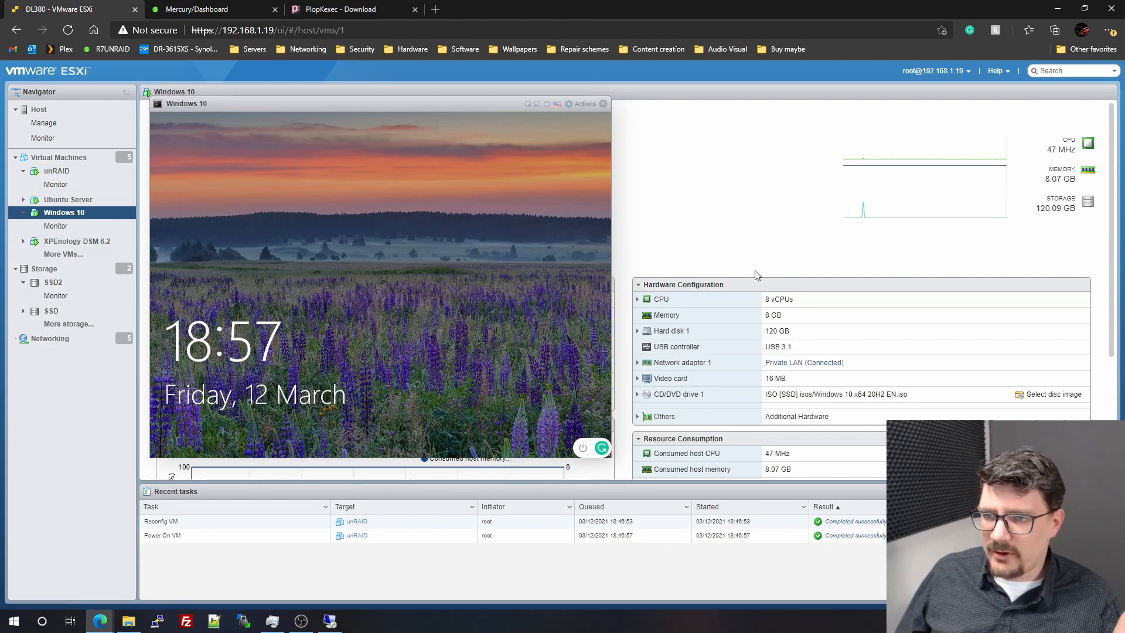